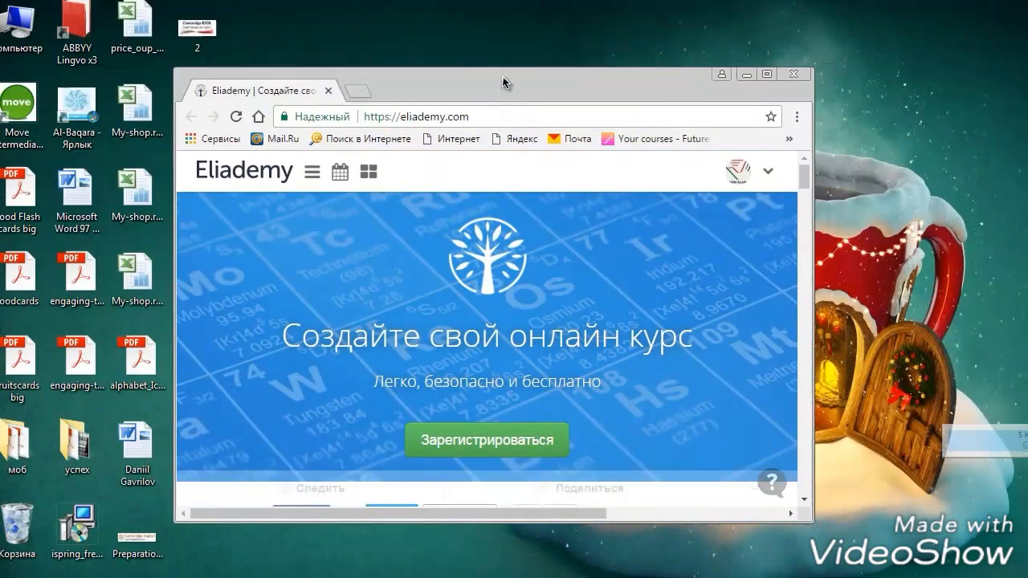
- Maximize the browser and open the account menu under the avatar
click(765, 74)
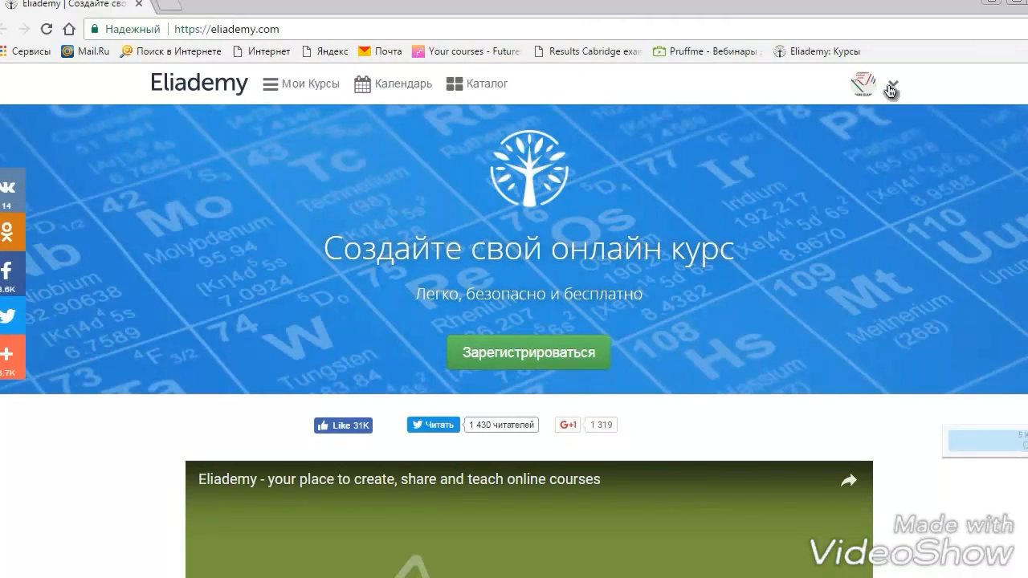
click(890, 87)
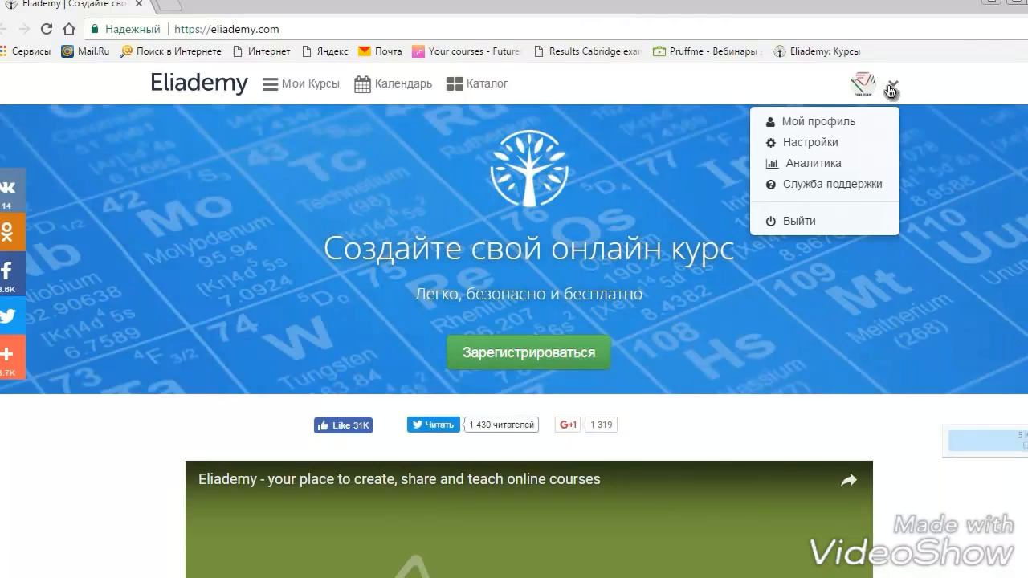
mouse_move(811, 142)
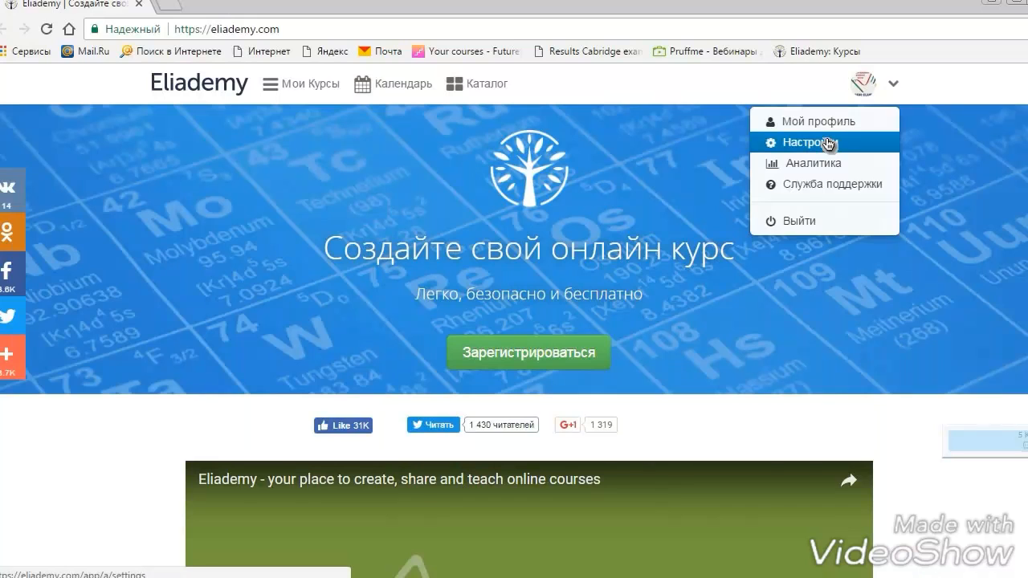
- Open account Settings and keep the interface language as English (en)
click(809, 142)
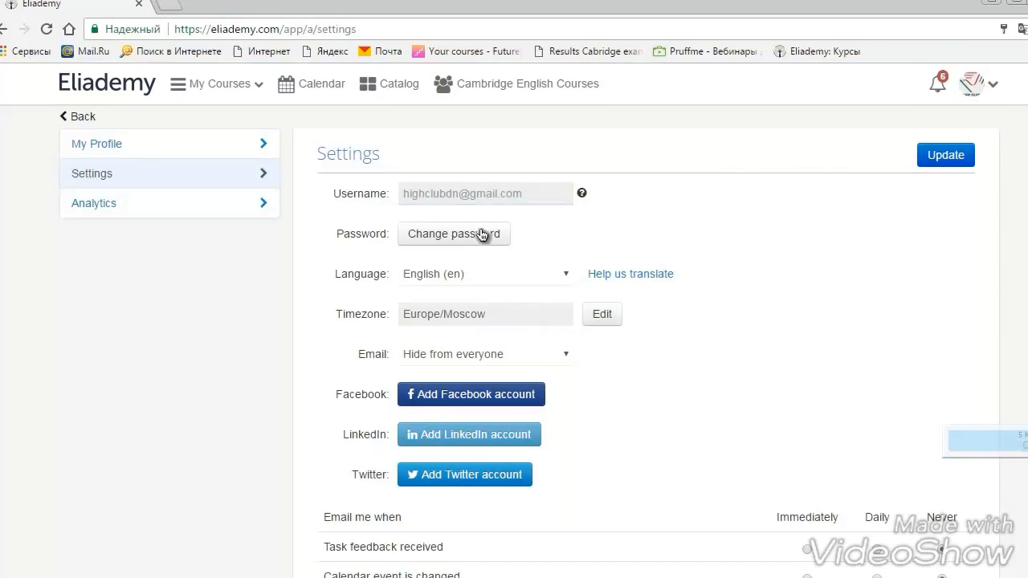
mouse_move(493, 378)
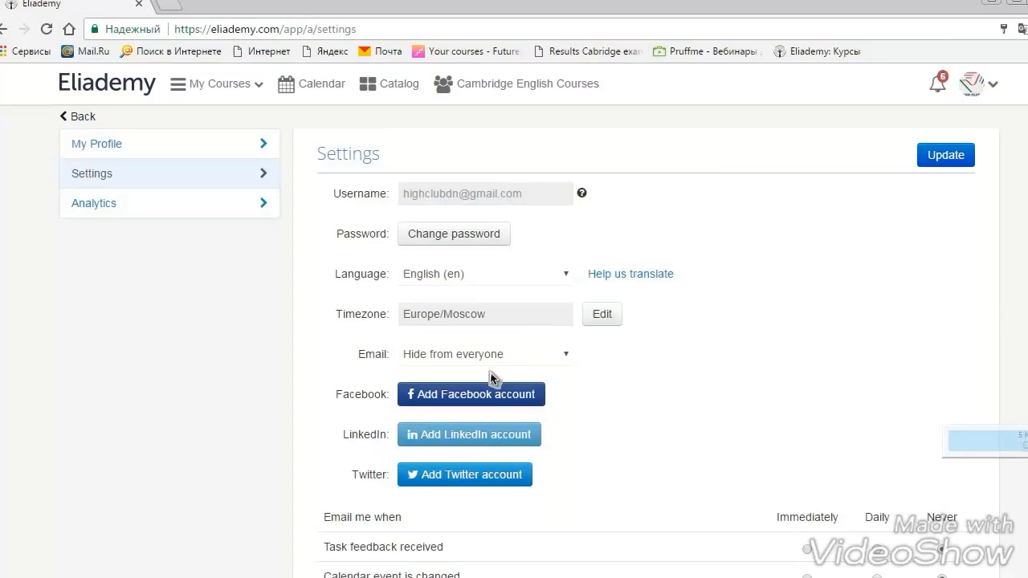
mouse_move(563, 276)
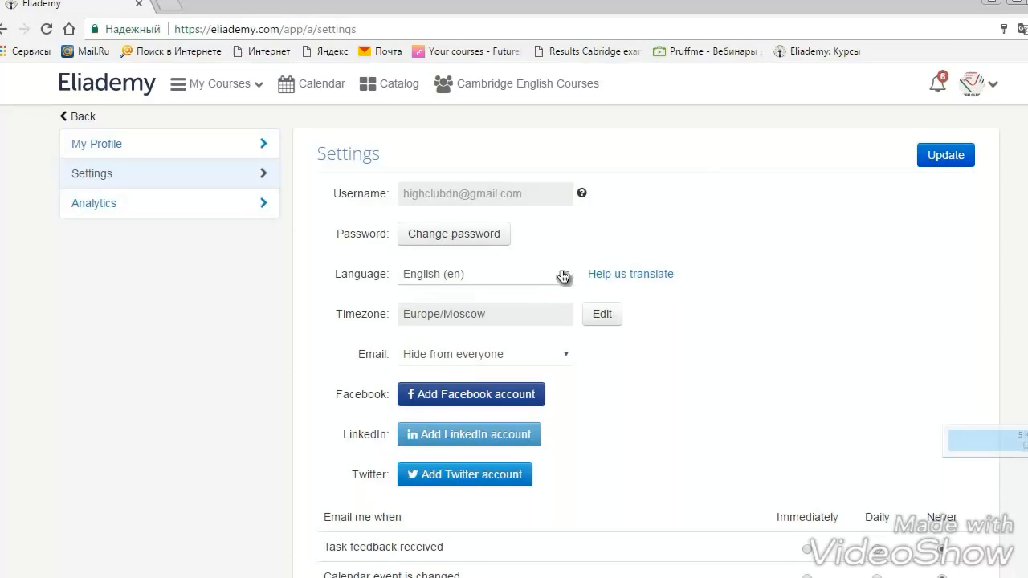
click(484, 274)
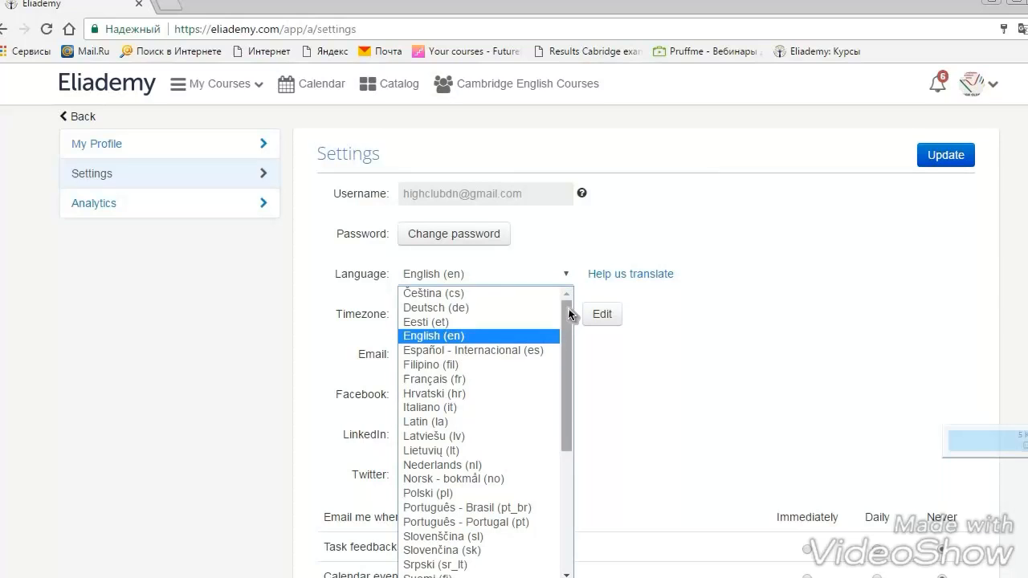
scroll(down, 3)
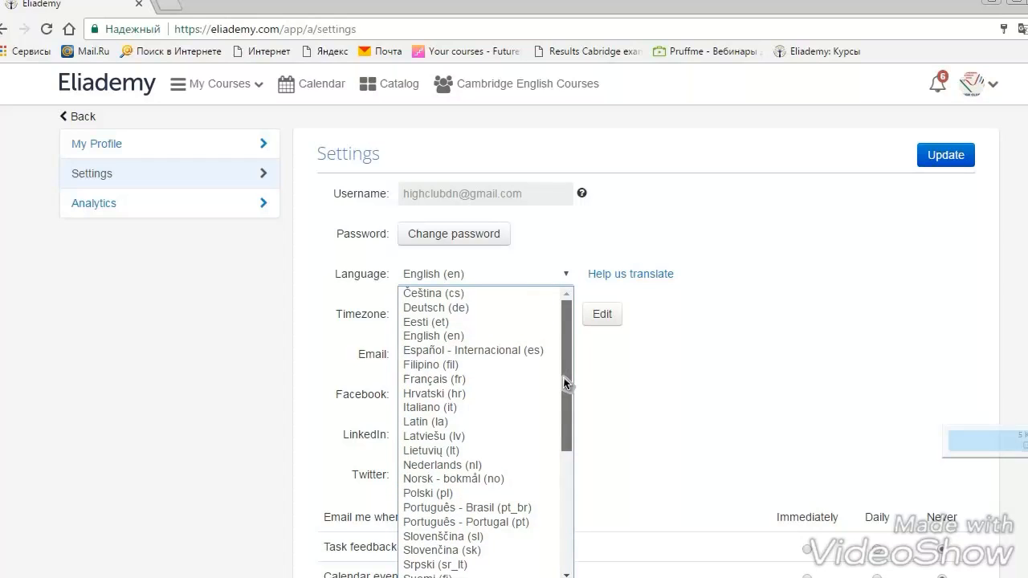
mouse_move(482, 336)
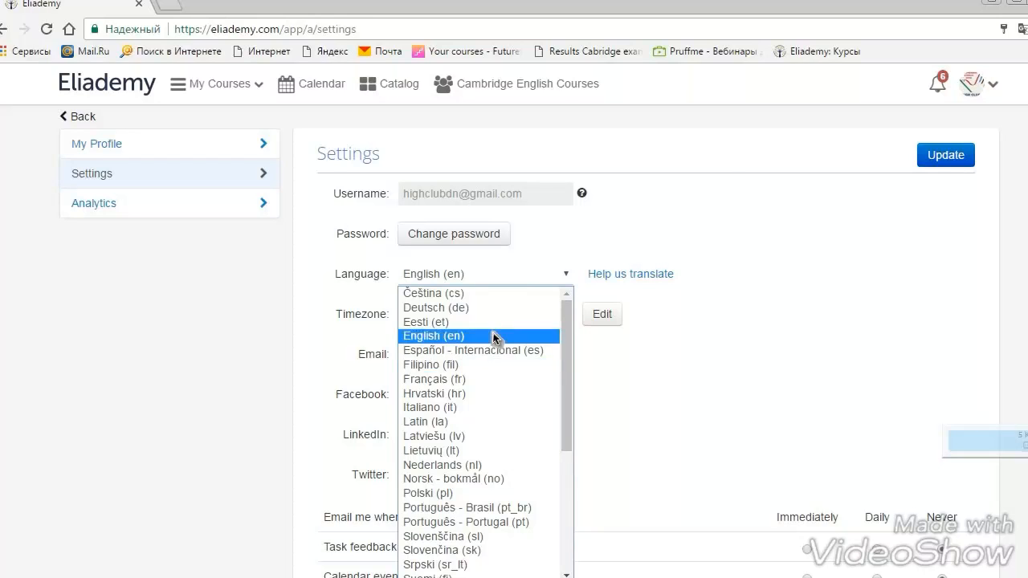
click(433, 336)
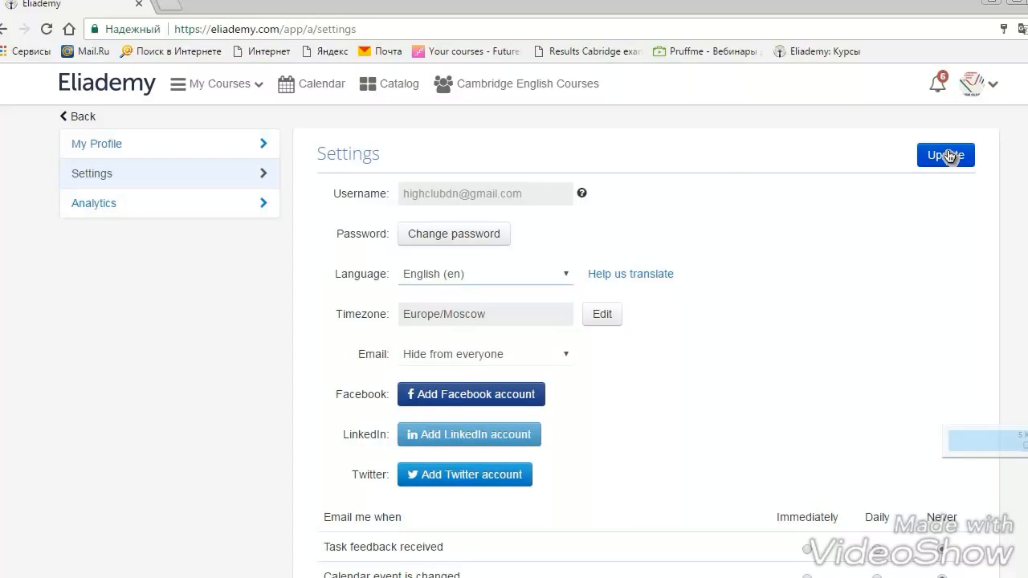
- Save settings with Update and set email visibility to Allow everyone to see
click(945, 155)
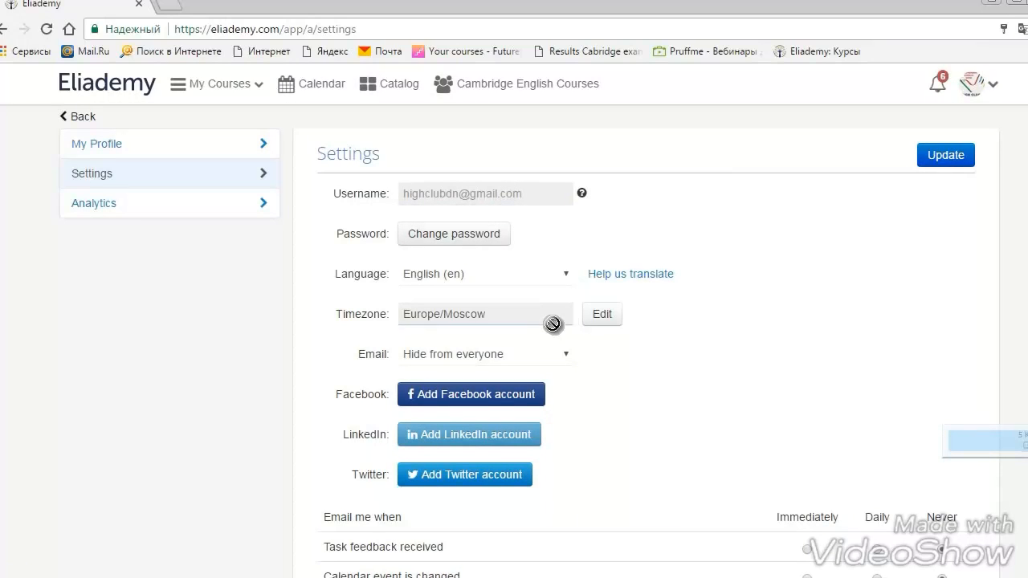
mouse_move(598, 319)
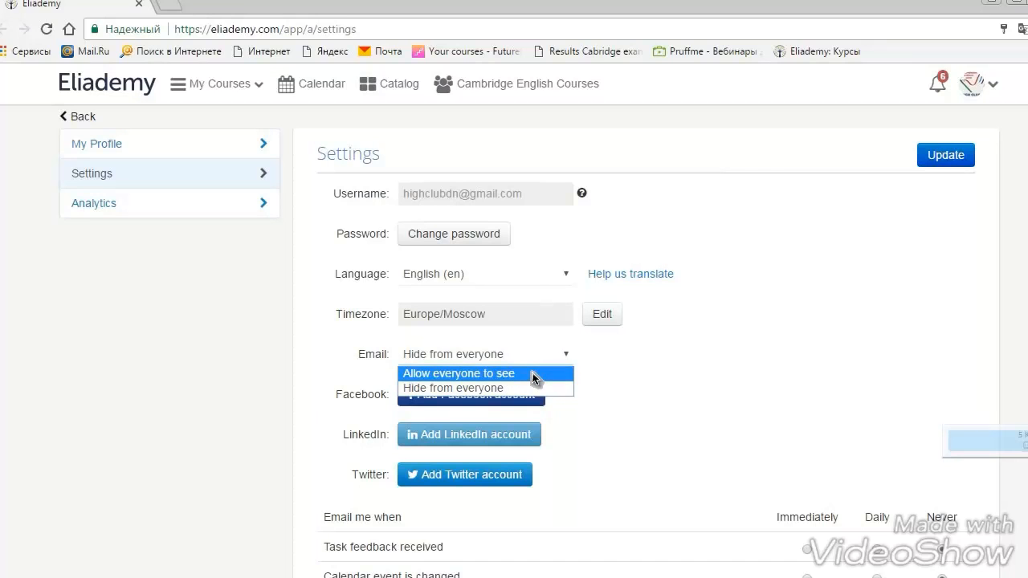
click(457, 373)
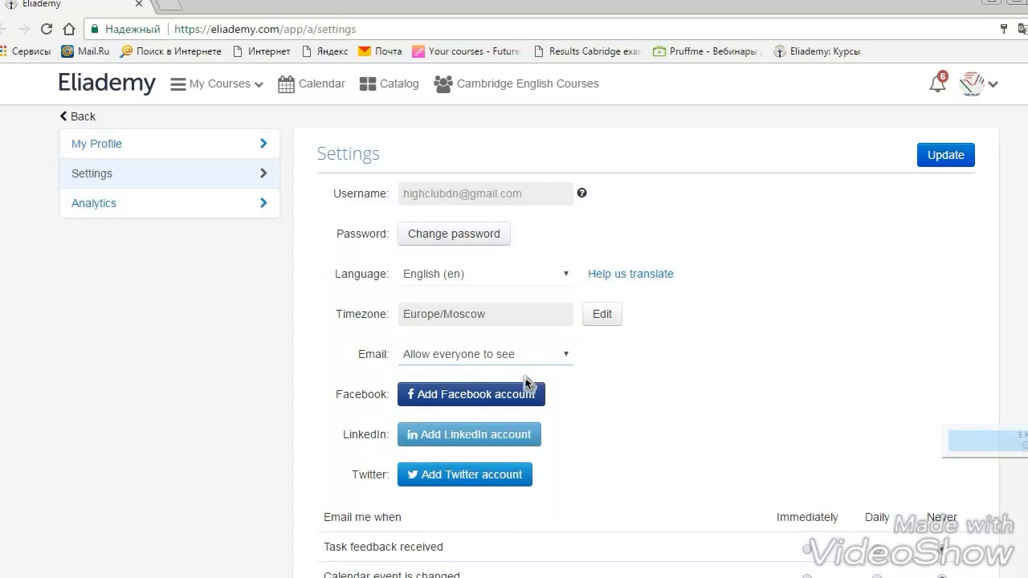
mouse_move(629, 536)
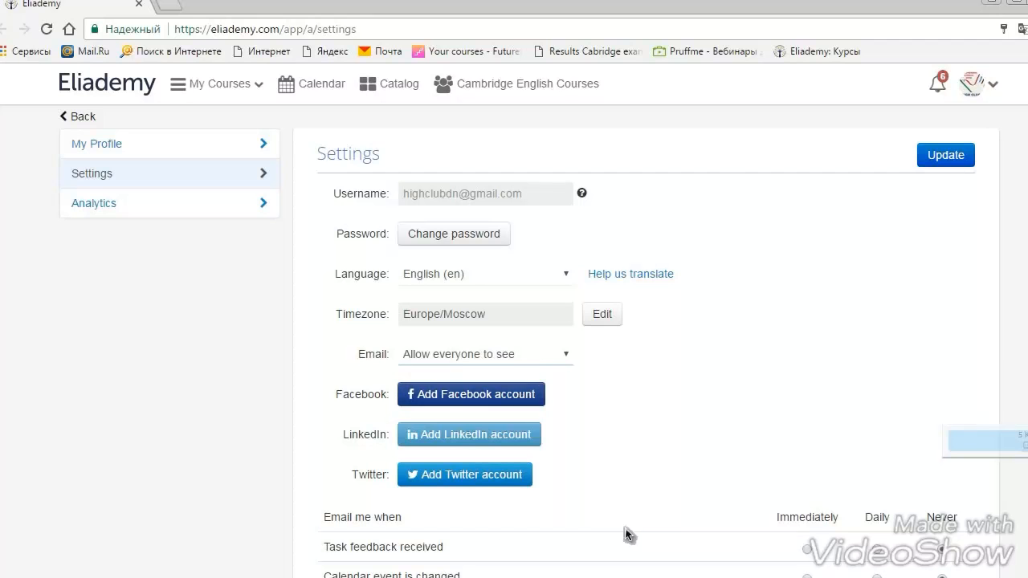
scroll(down, 3)
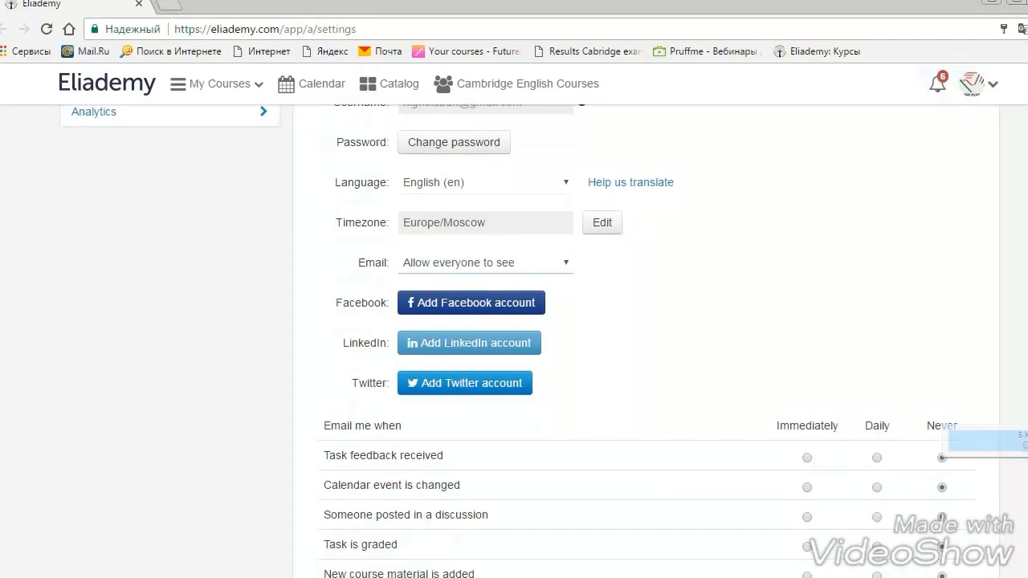
scroll(down, 3)
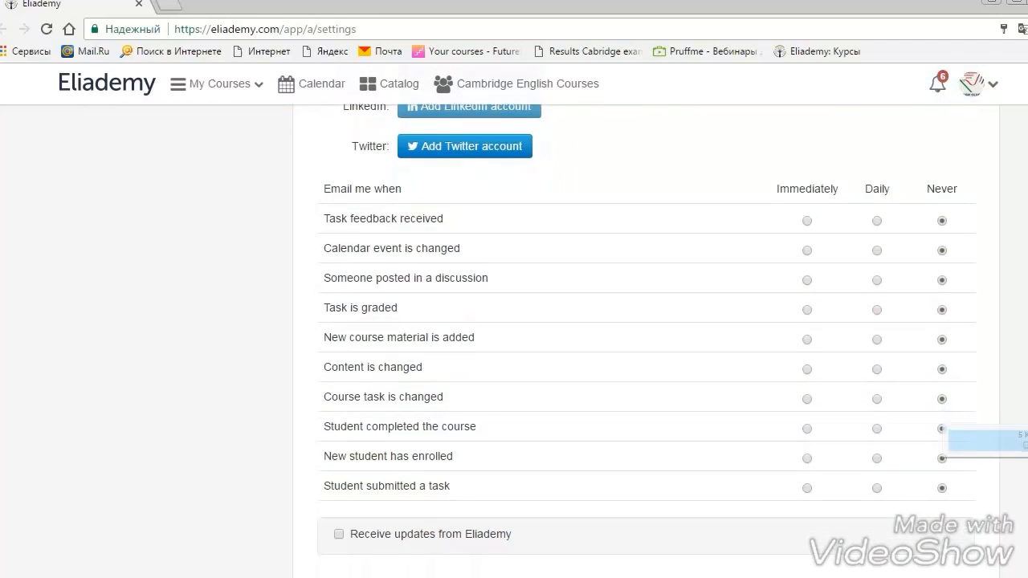
mouse_move(343, 205)
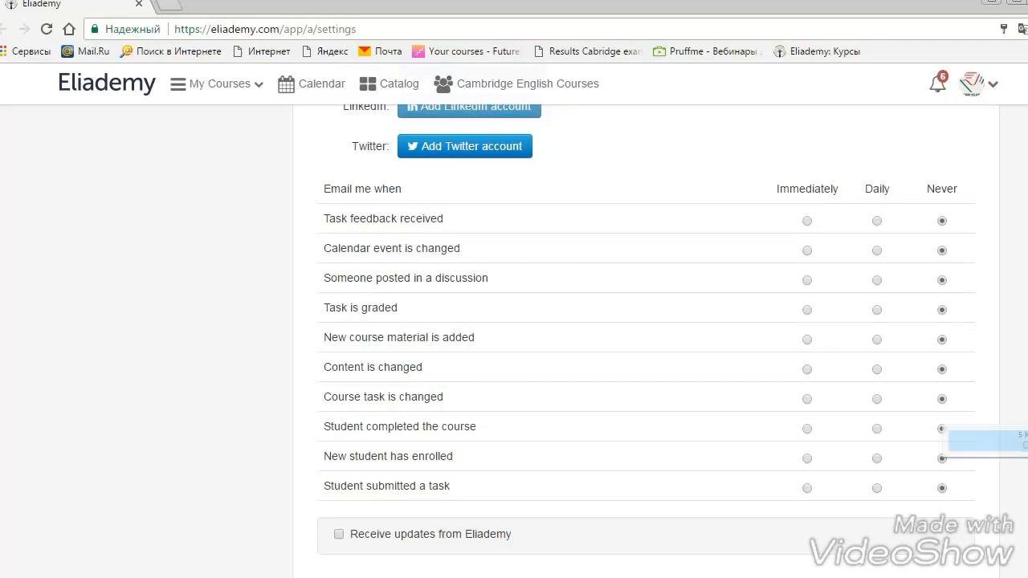
scroll(down, 3)
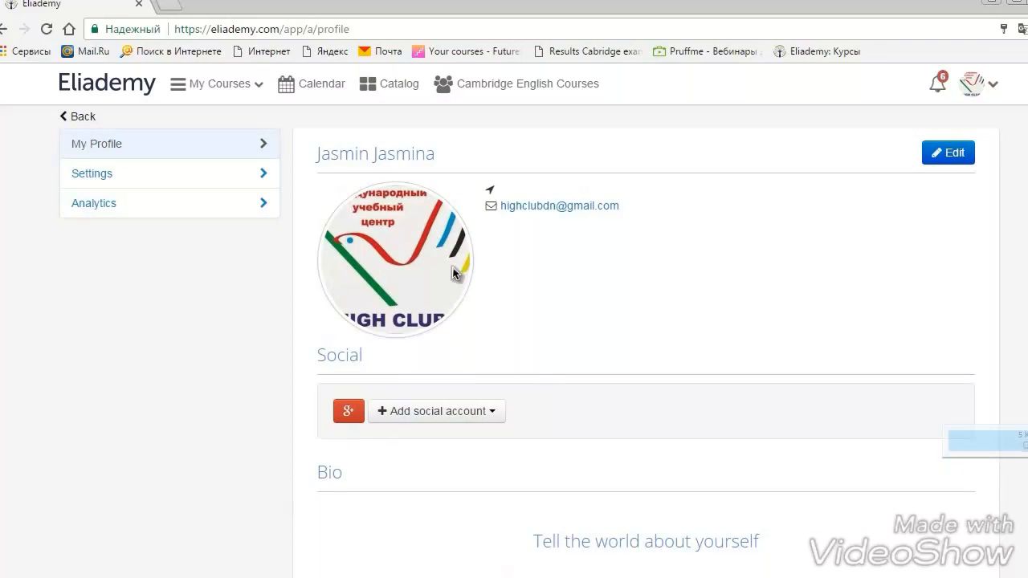
mouse_move(372, 256)
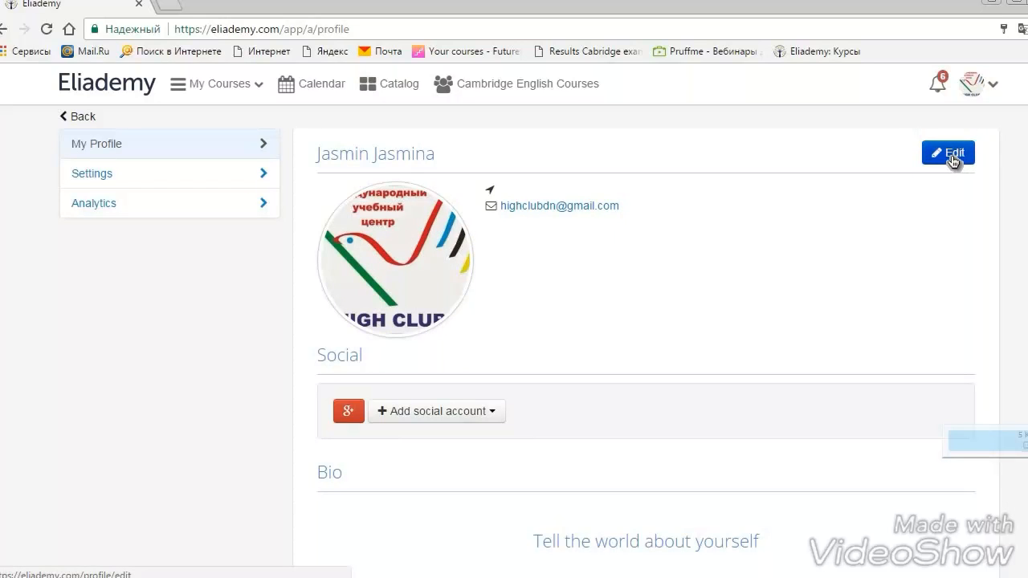
- Click Edit on My Profile to open the profile edit form
click(948, 153)
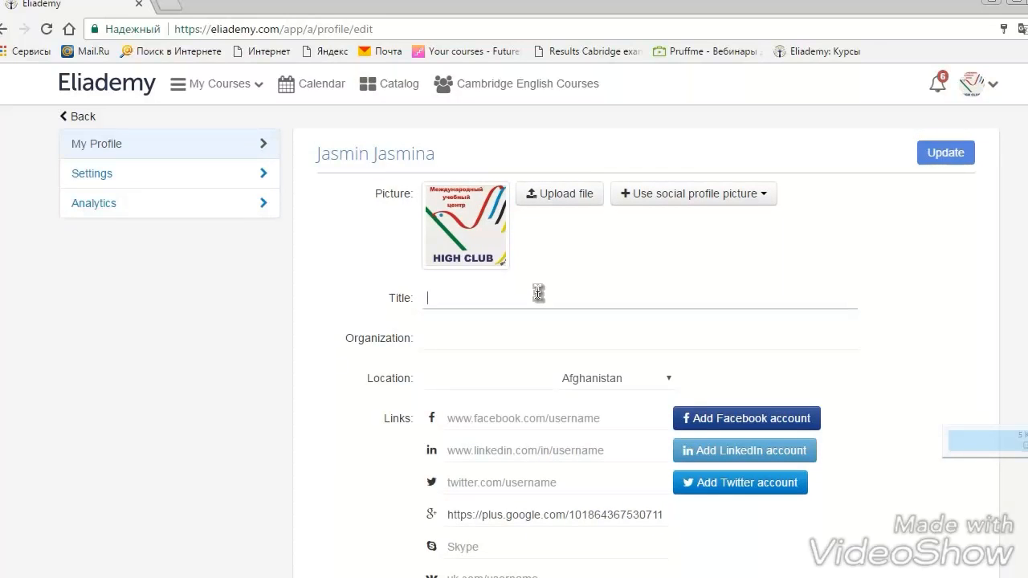
- Enter title Mrs and set location to Russian Federation
text(Mrs)
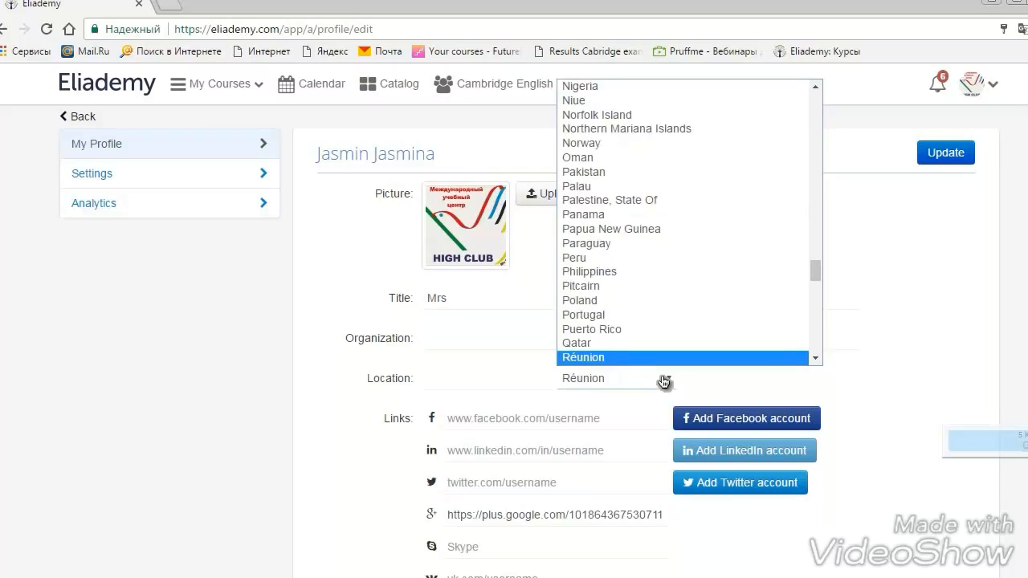
scroll(down, 3)
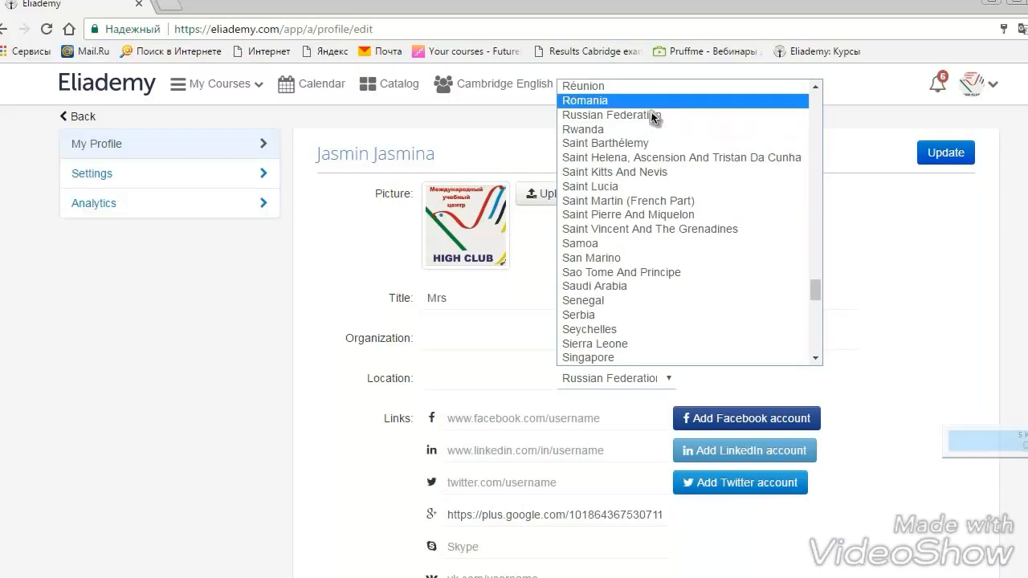
click(608, 115)
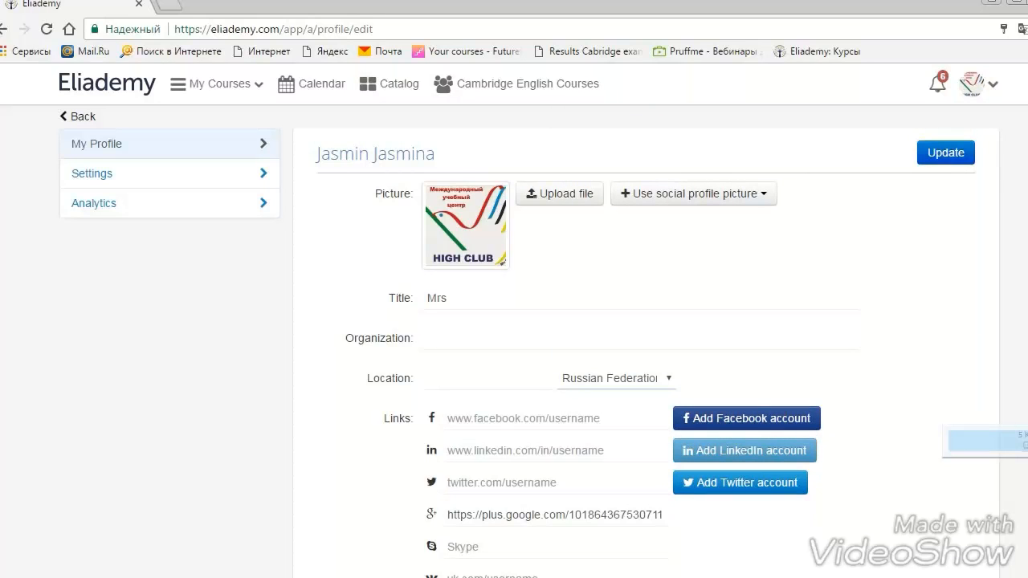
- Type the Bio "I'm an English teacher ......" in the profile form
scroll(down, 3)
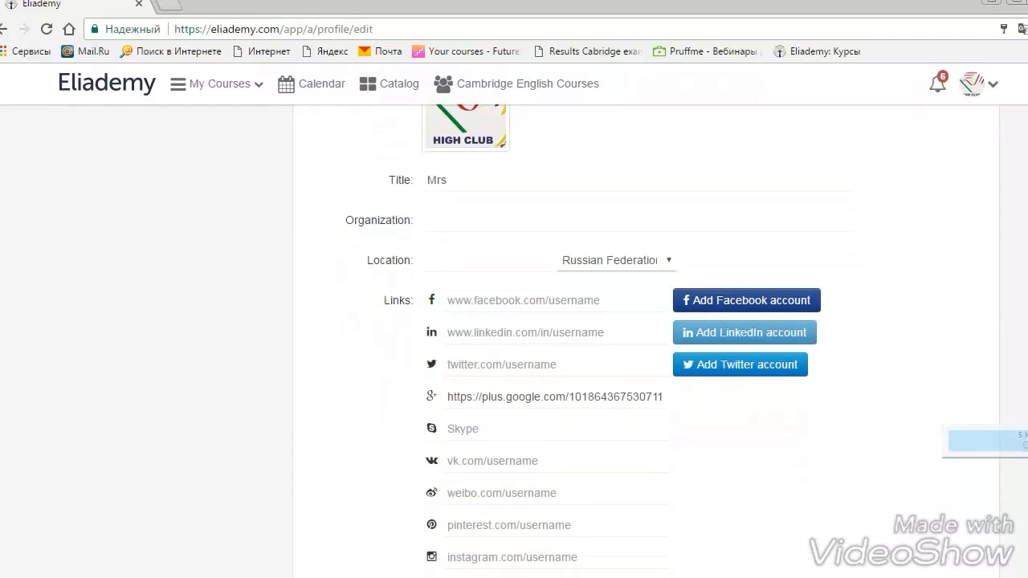
scroll(down, 3)
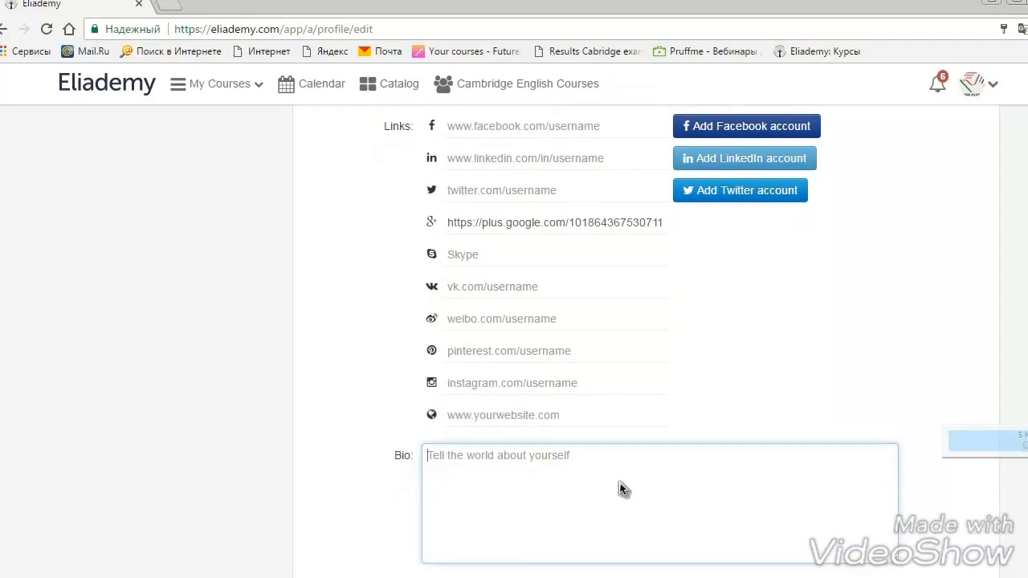
text(I/)
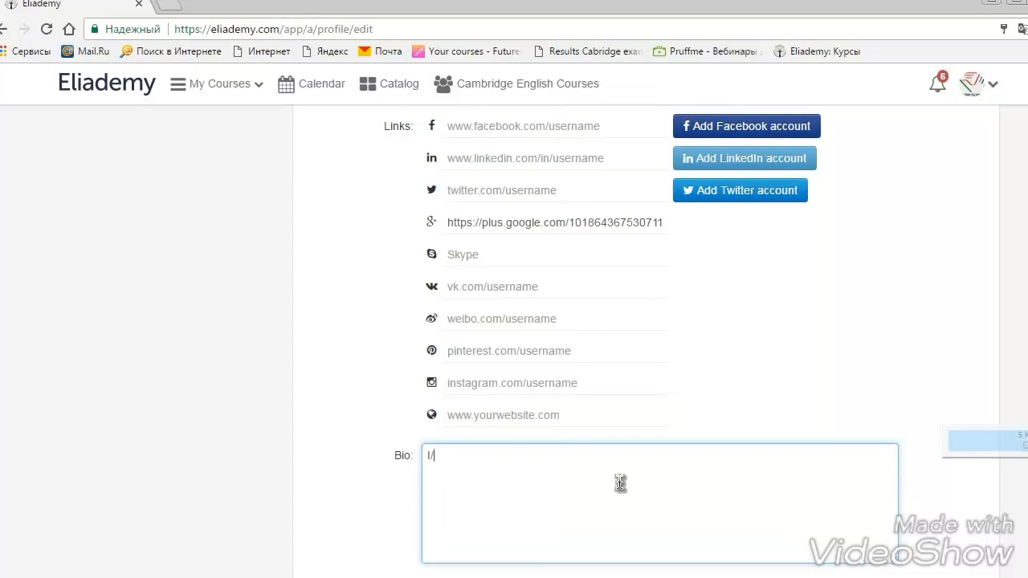
text('m)
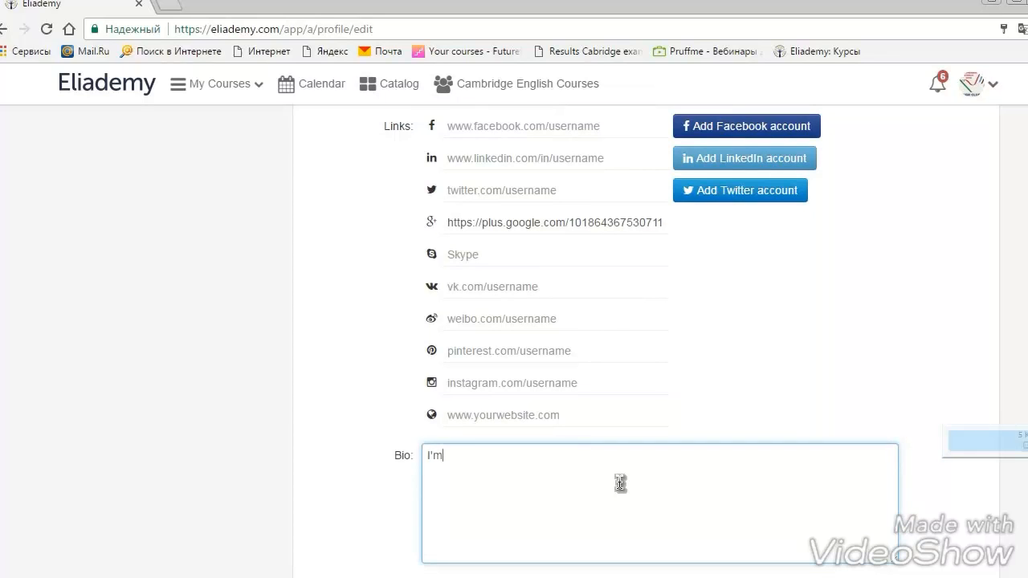
text(an E)
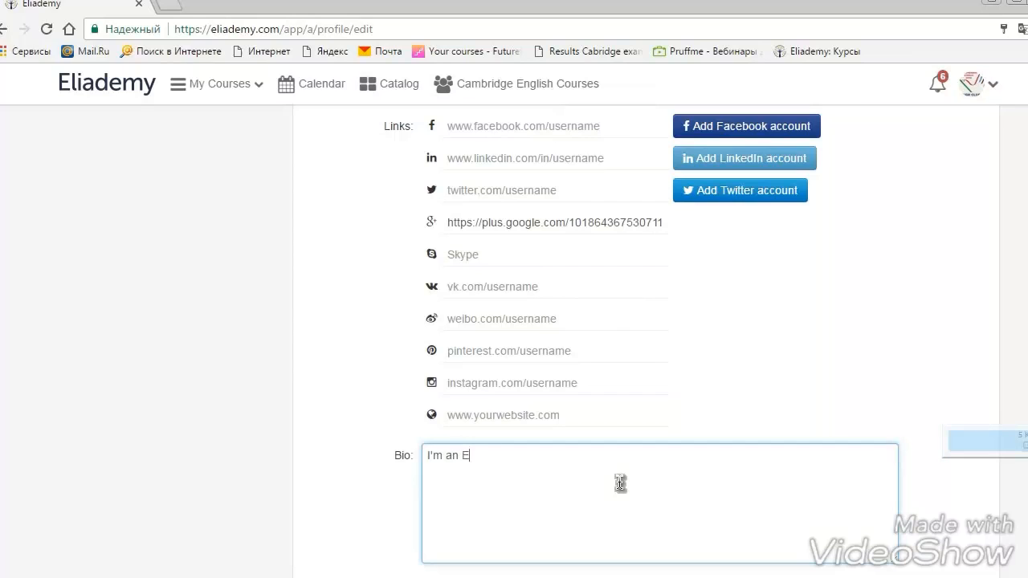
text(nglish te)
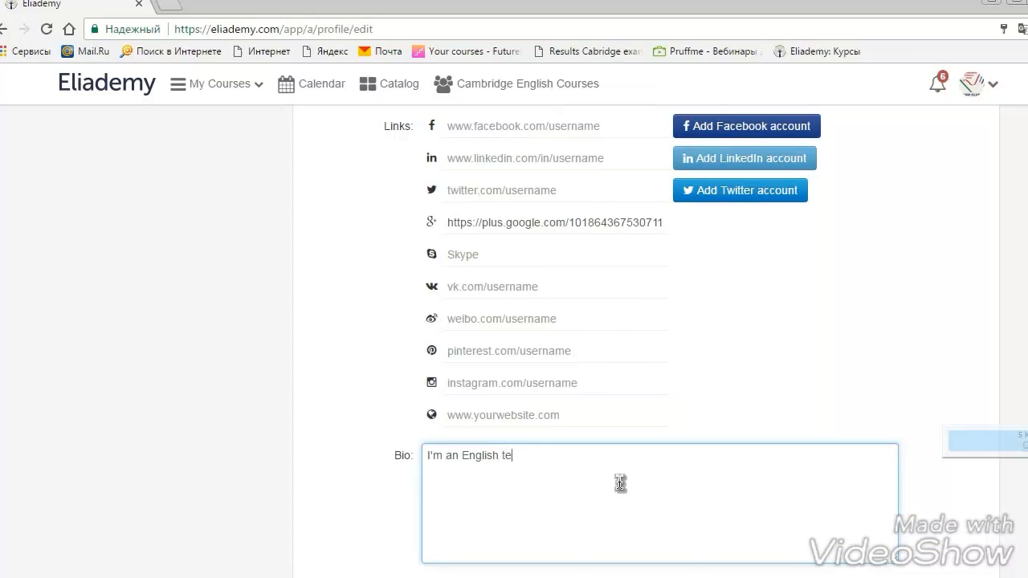
text(acher)
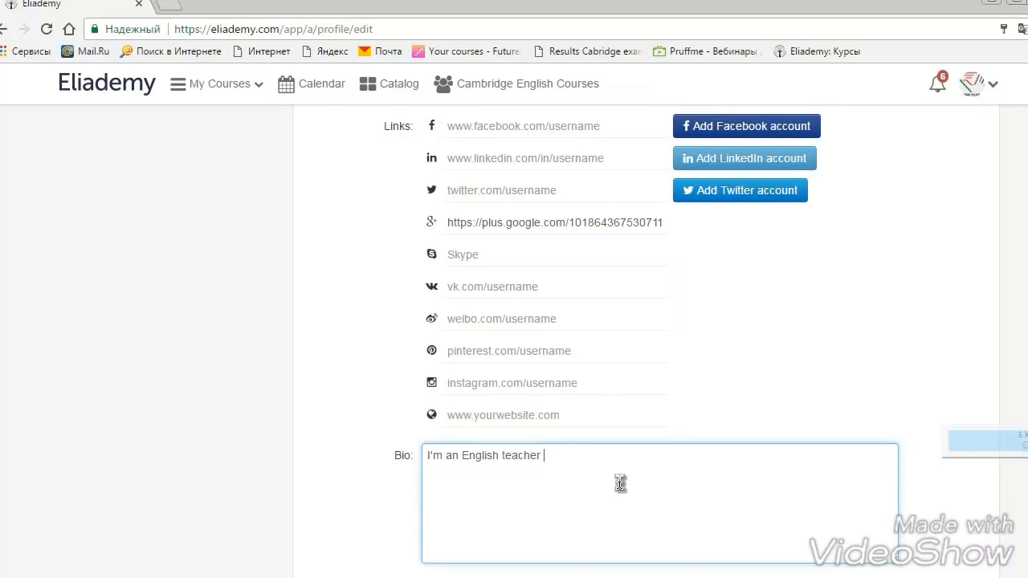
text(/)
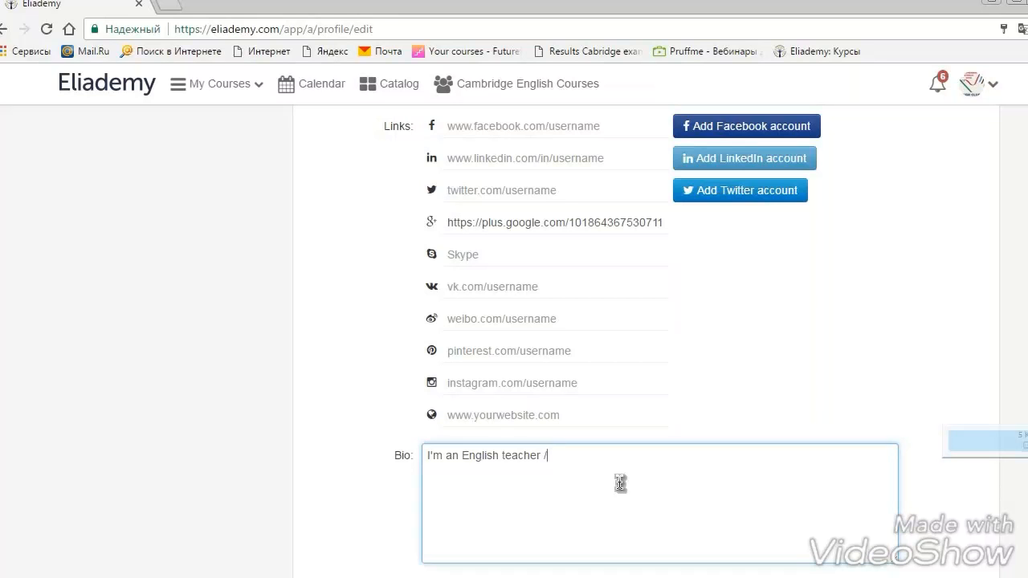
text(......)
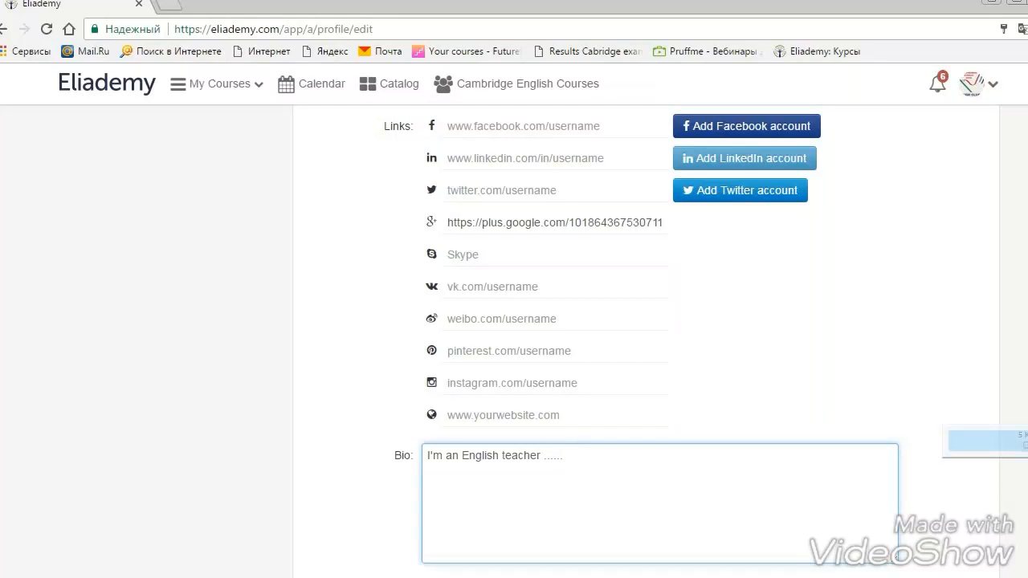
scroll(down, 3)
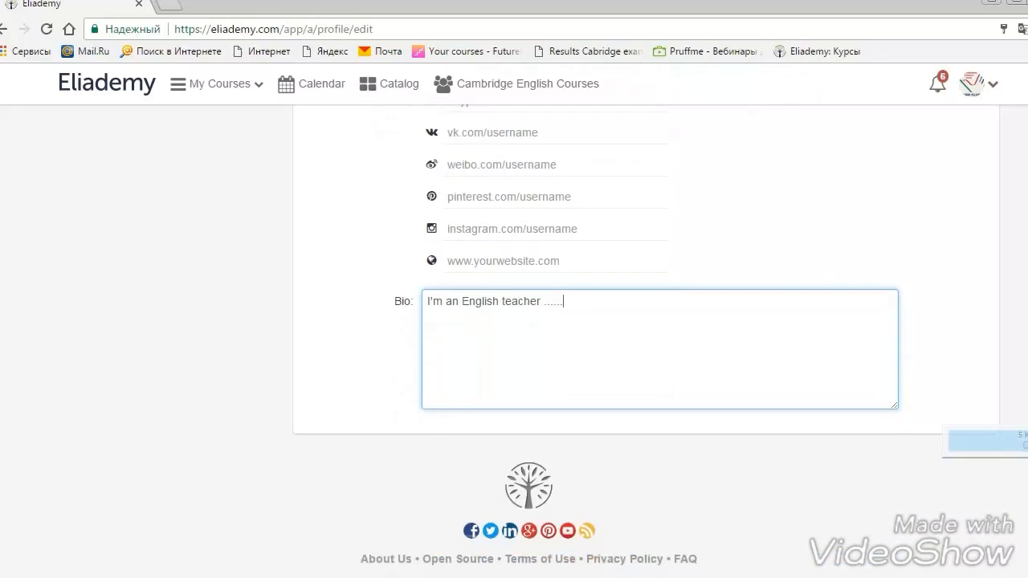
scroll(up, 3)
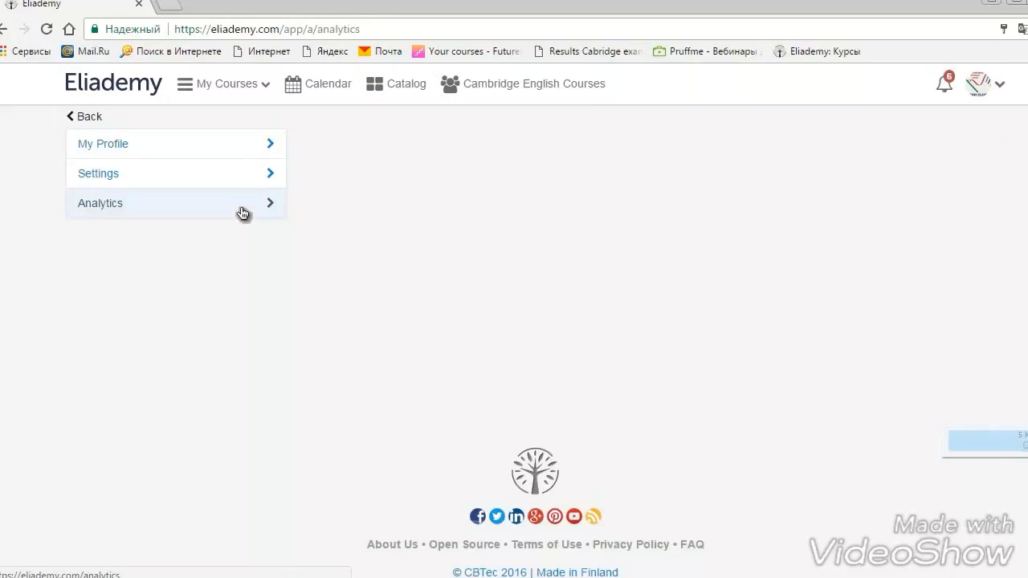
- Open Analytics and switch the report type to Task submission progress
click(100, 202)
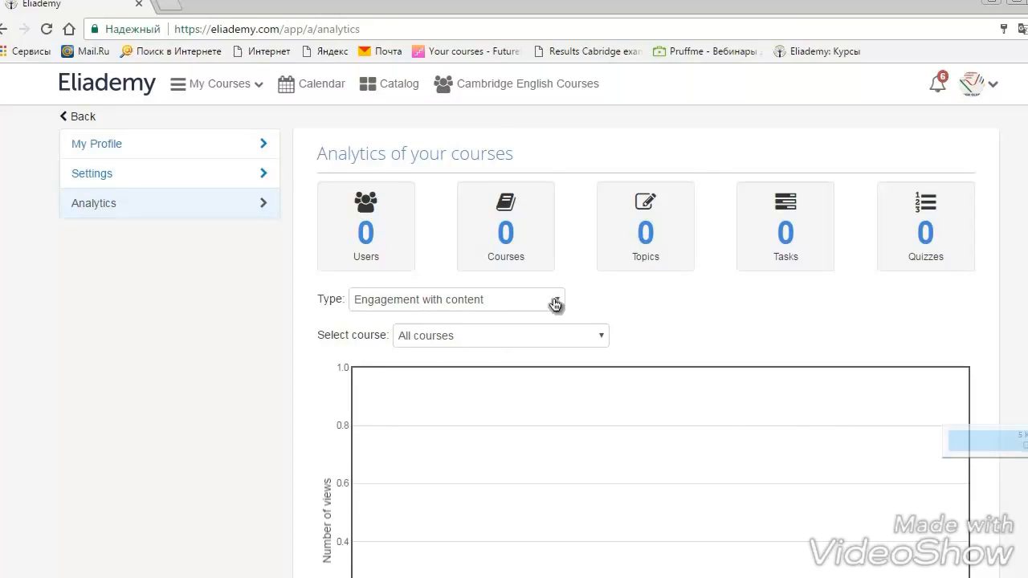
click(456, 299)
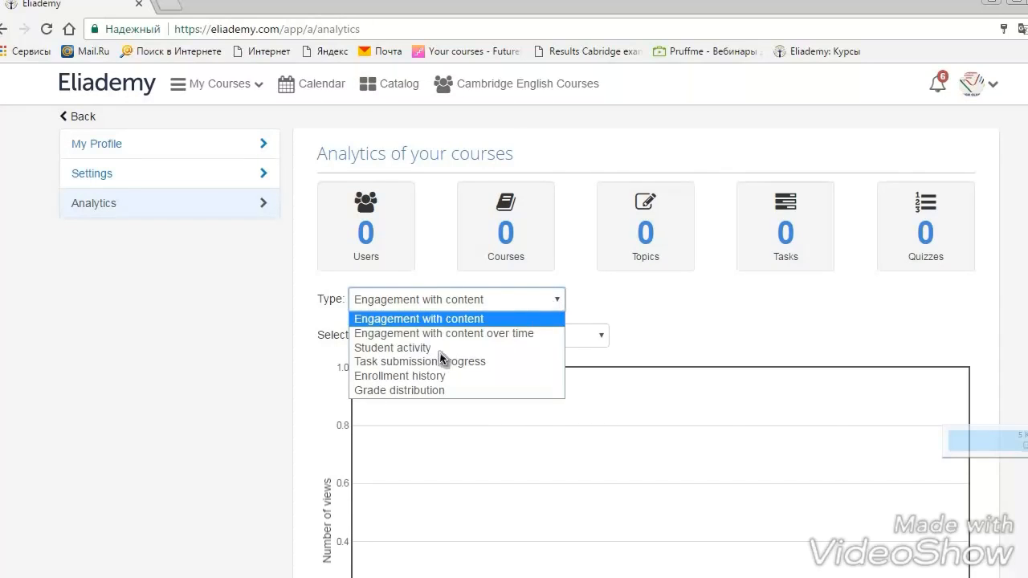
mouse_move(431, 361)
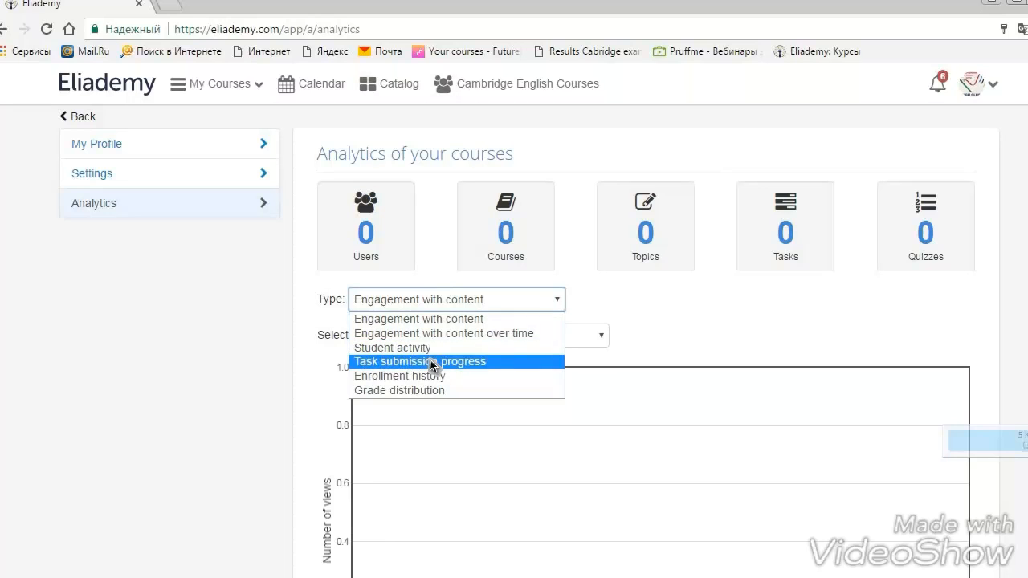
click(418, 360)
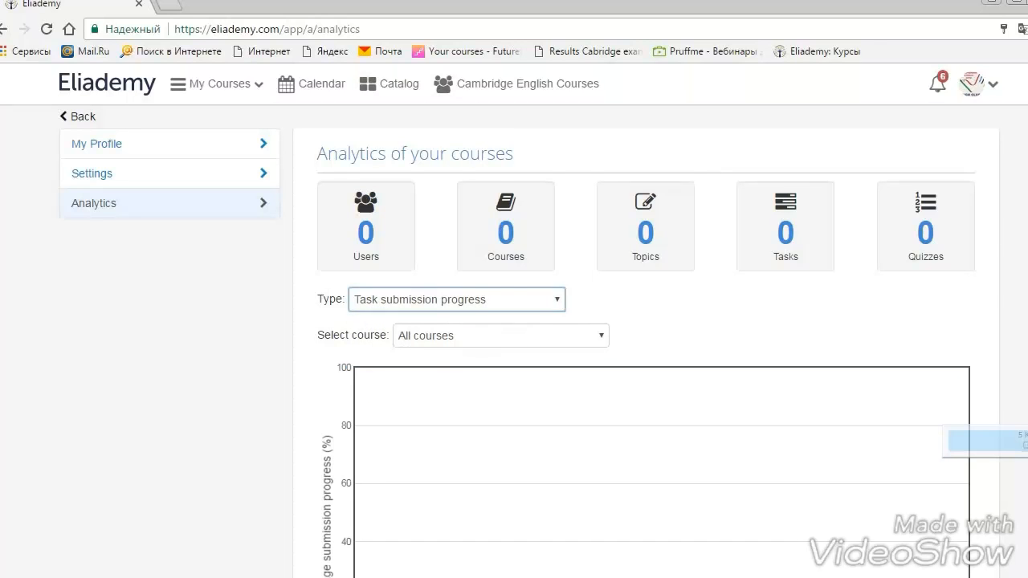
scroll(down, 3)
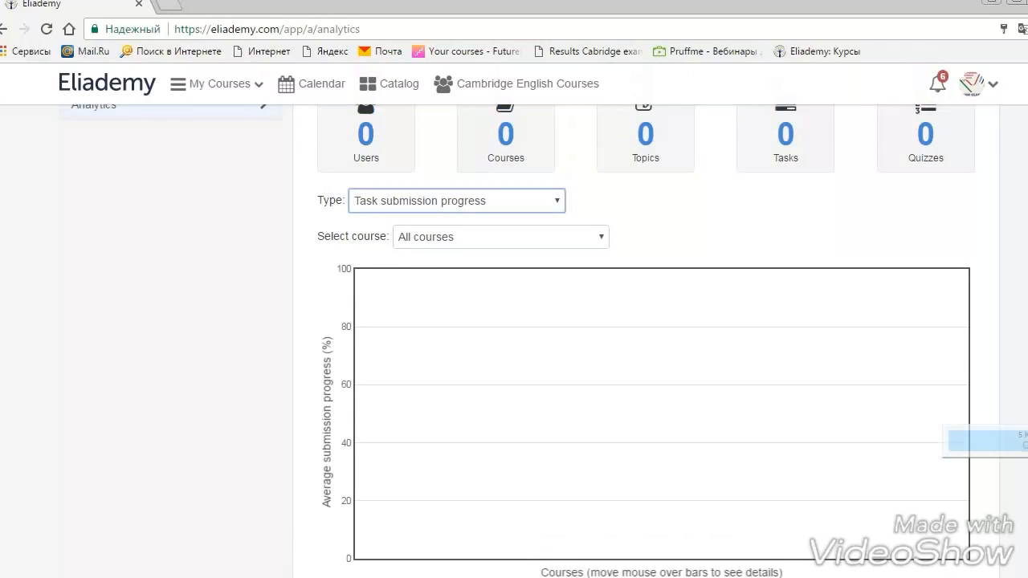
- Check course options, then switch the report to Student activity
click(500, 236)
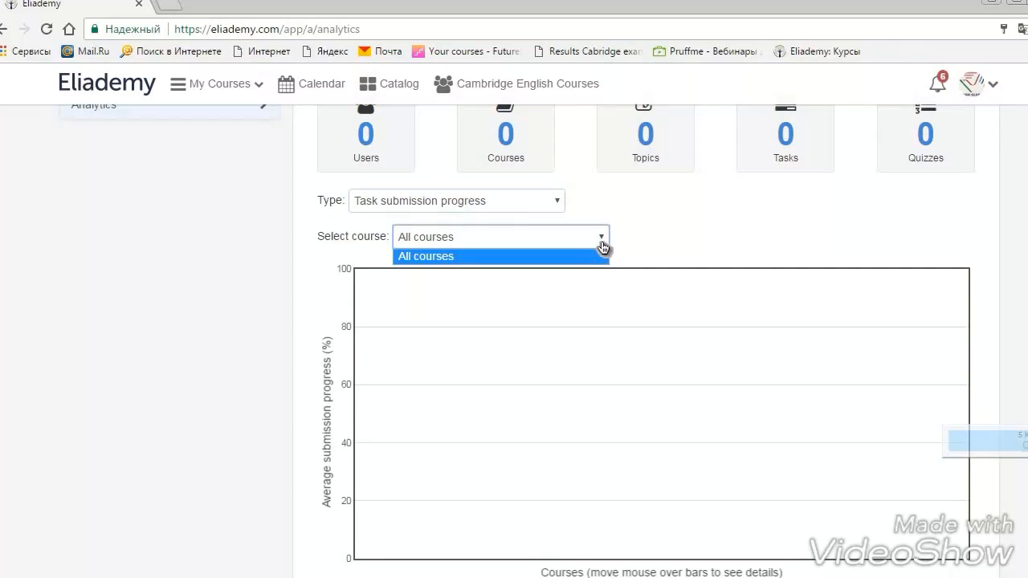
click(455, 200)
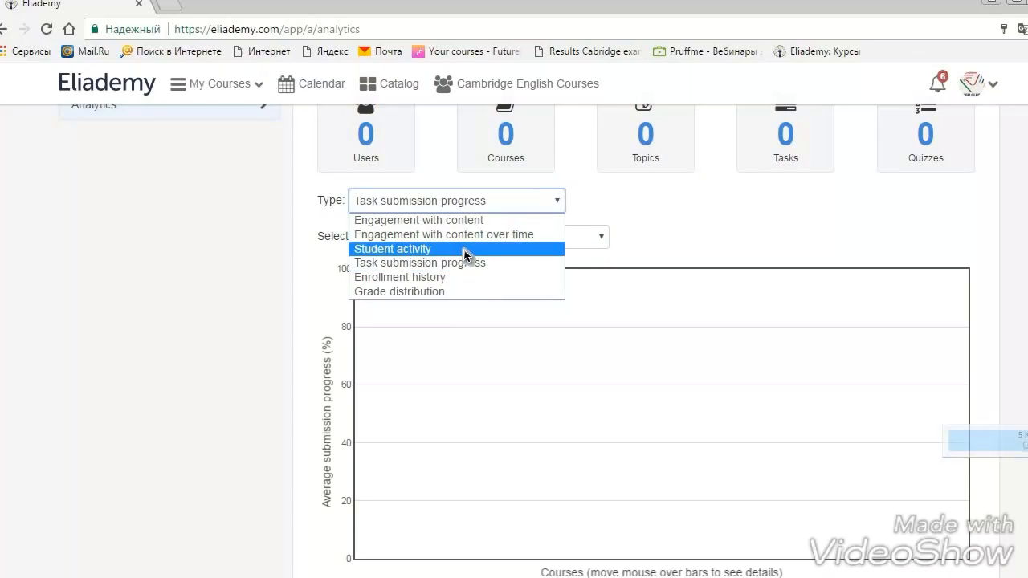
click(393, 249)
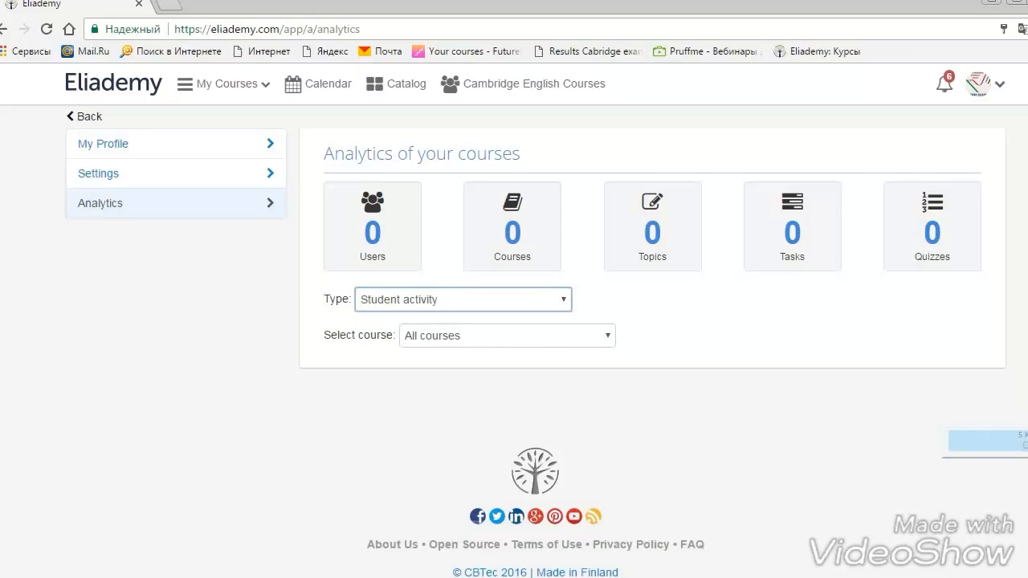
mouse_move(946, 84)
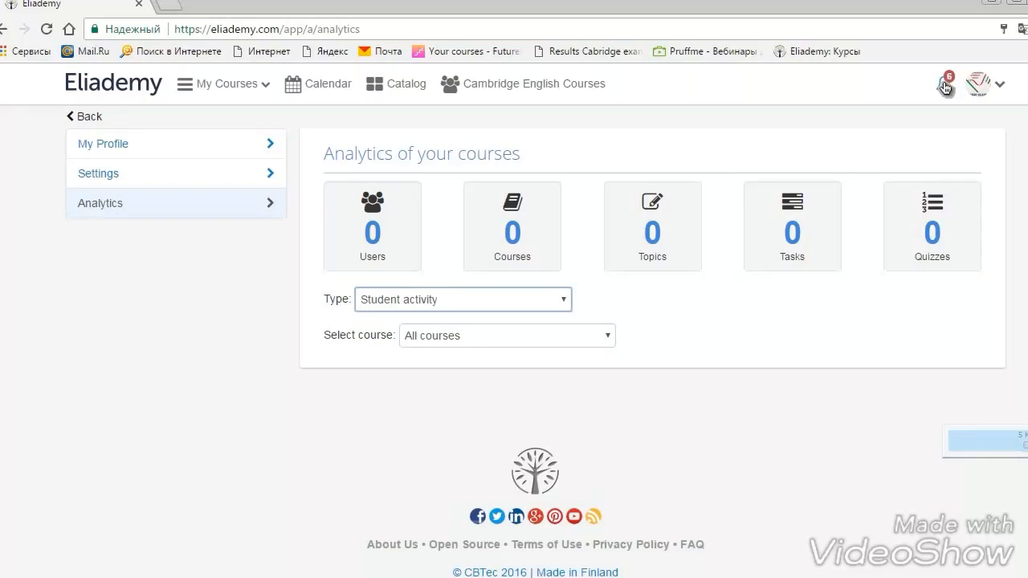
- Open the Notifications panel to view the MOVE your English to B2 updates
click(945, 85)
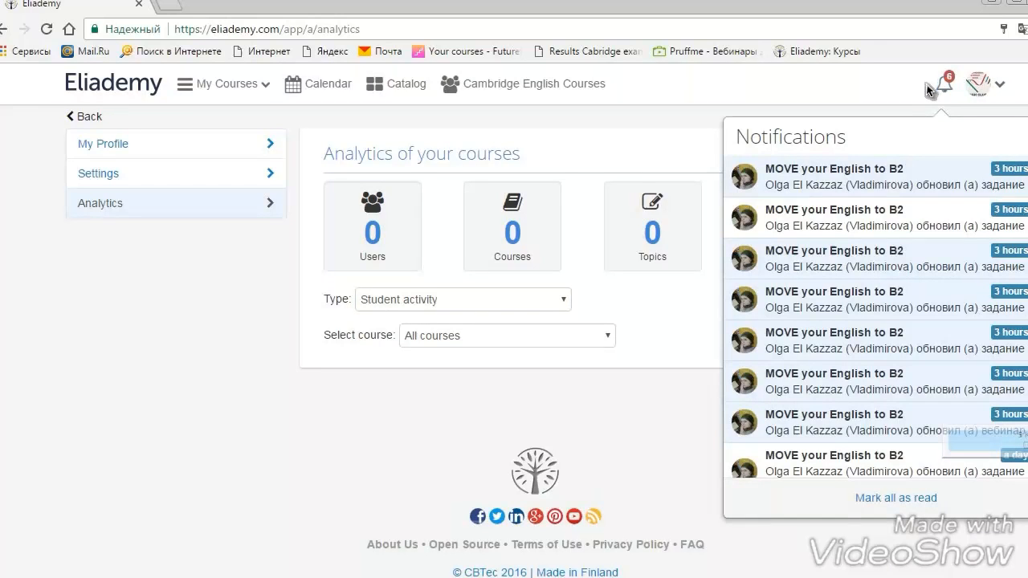
mouse_move(904, 329)
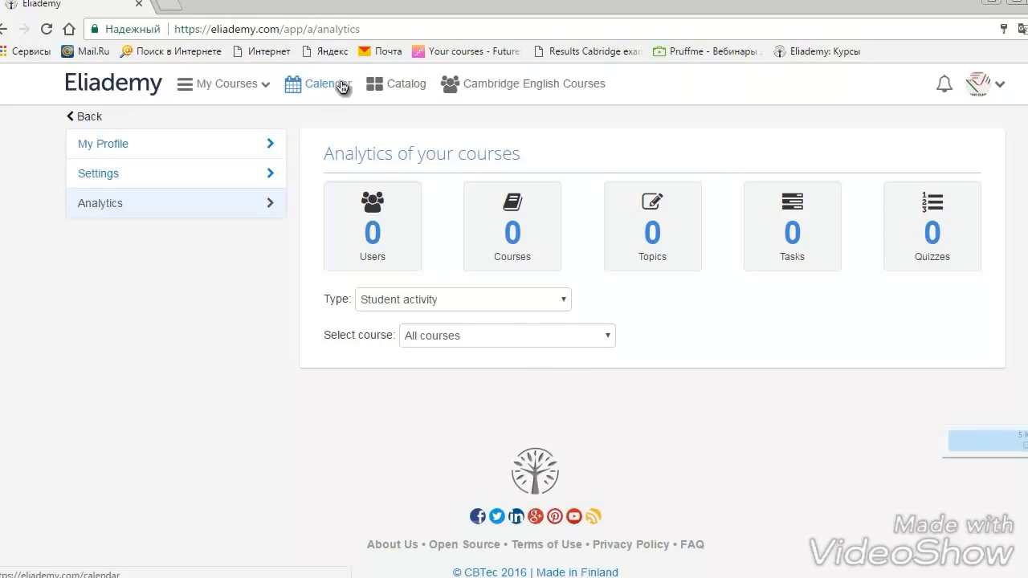
- Open the June 2017 Calendar with its upcoming events
click(325, 84)
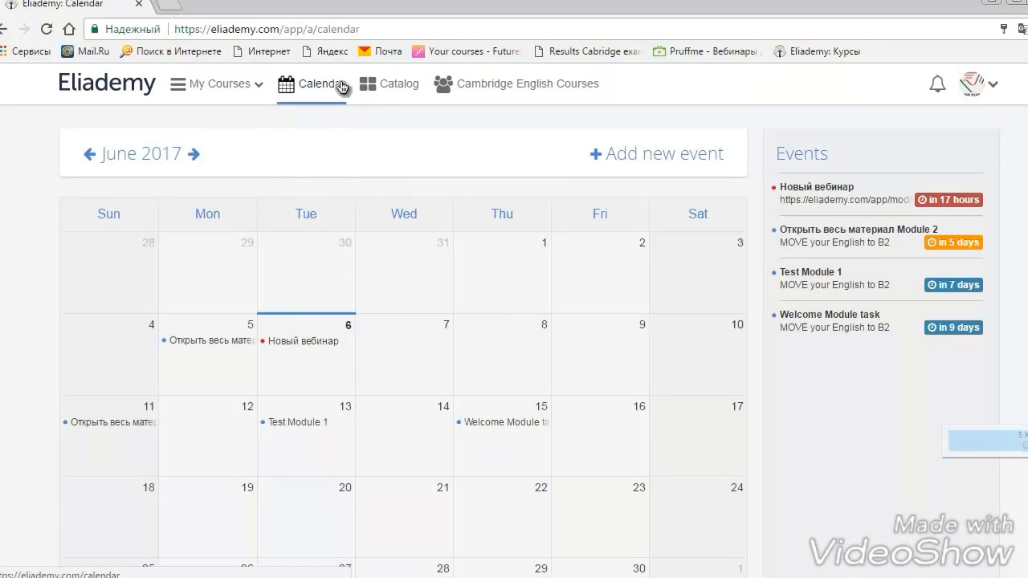
mouse_move(350, 293)
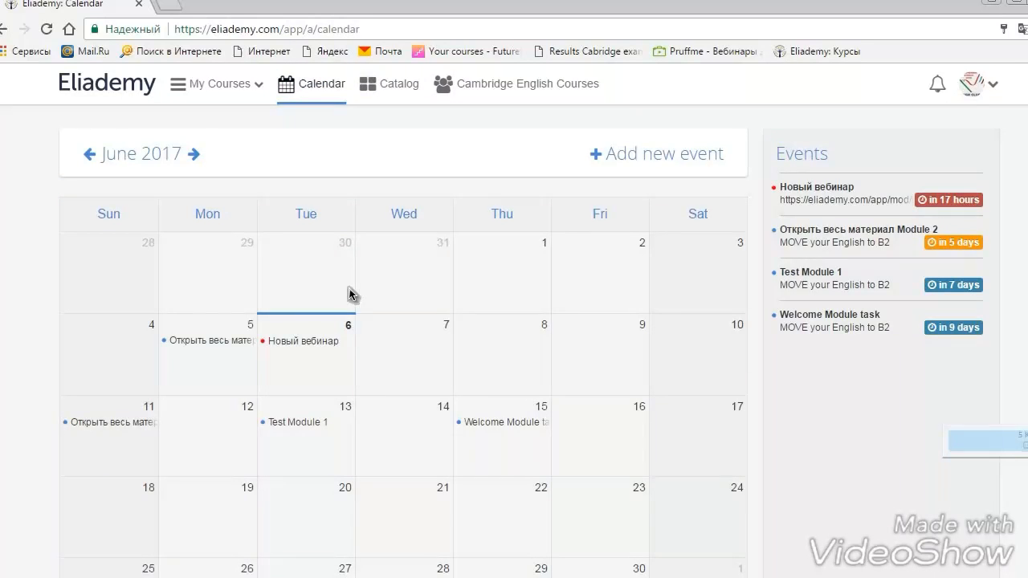
mouse_move(608, 555)
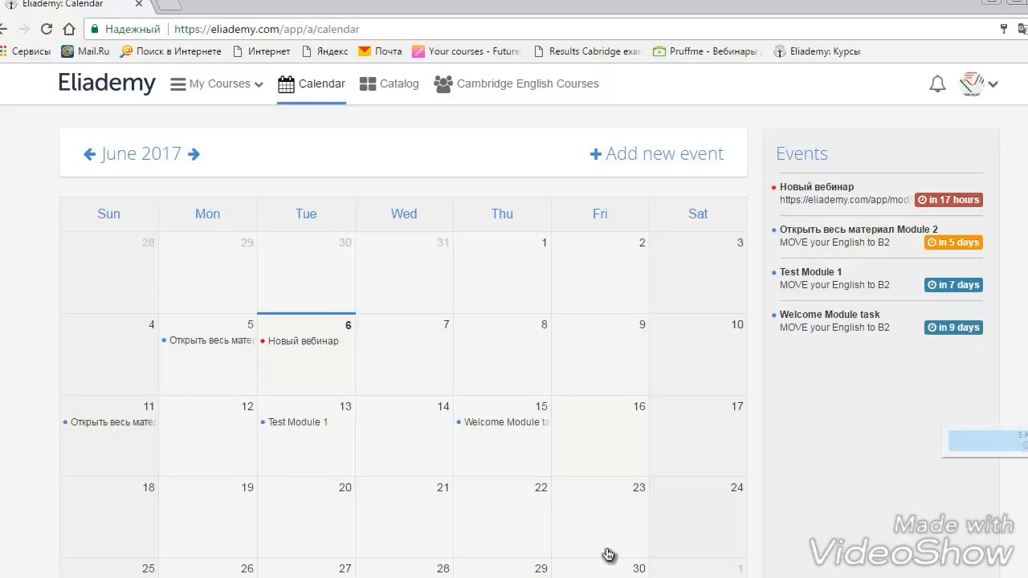
mouse_move(56, 498)
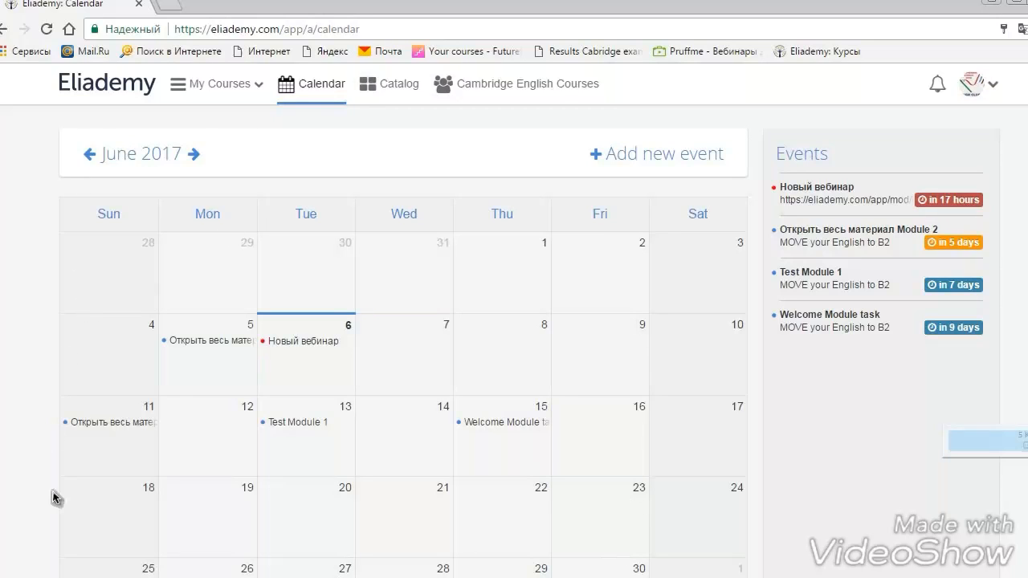
mouse_move(670, 486)
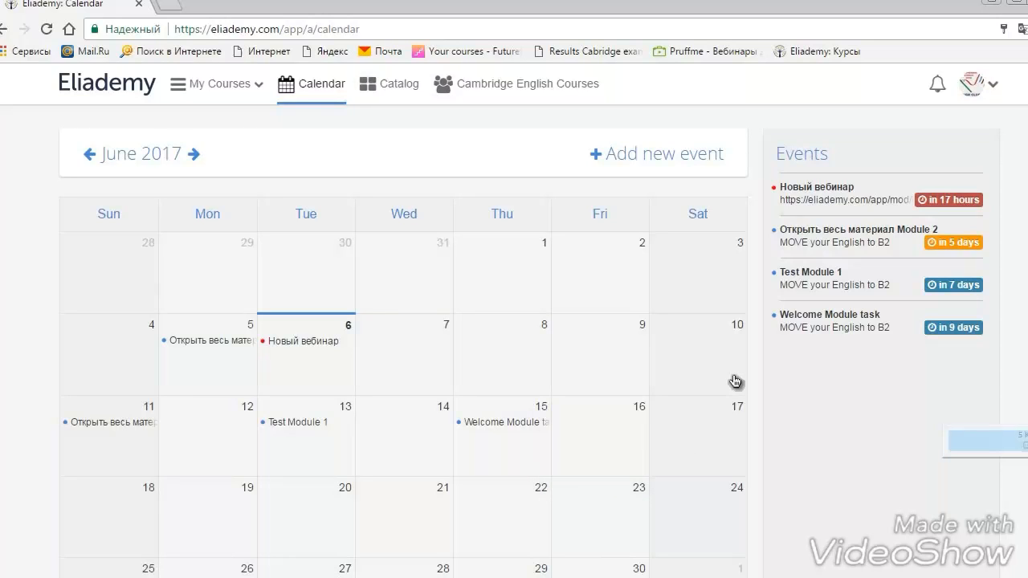
mouse_move(632, 161)
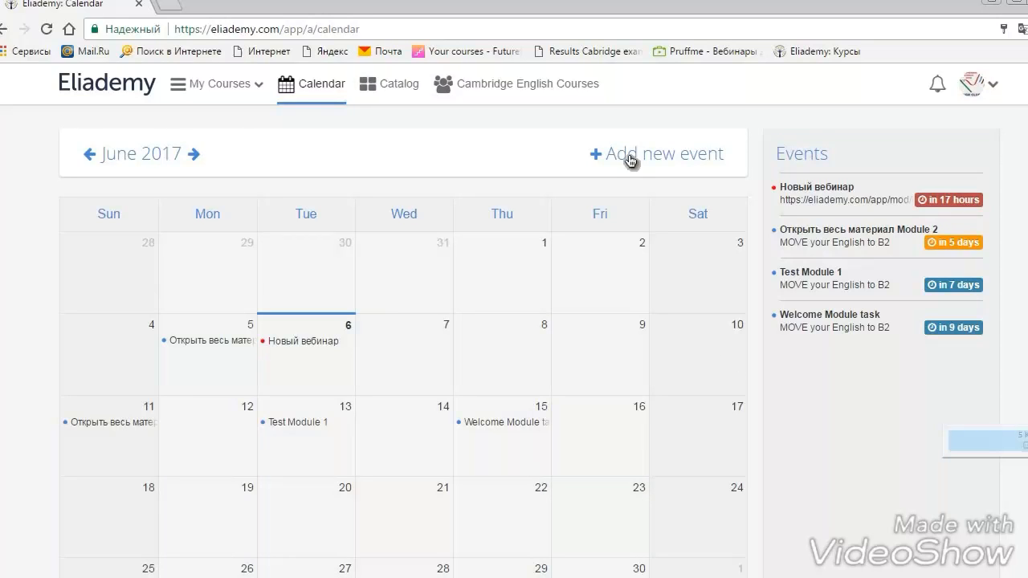
click(658, 153)
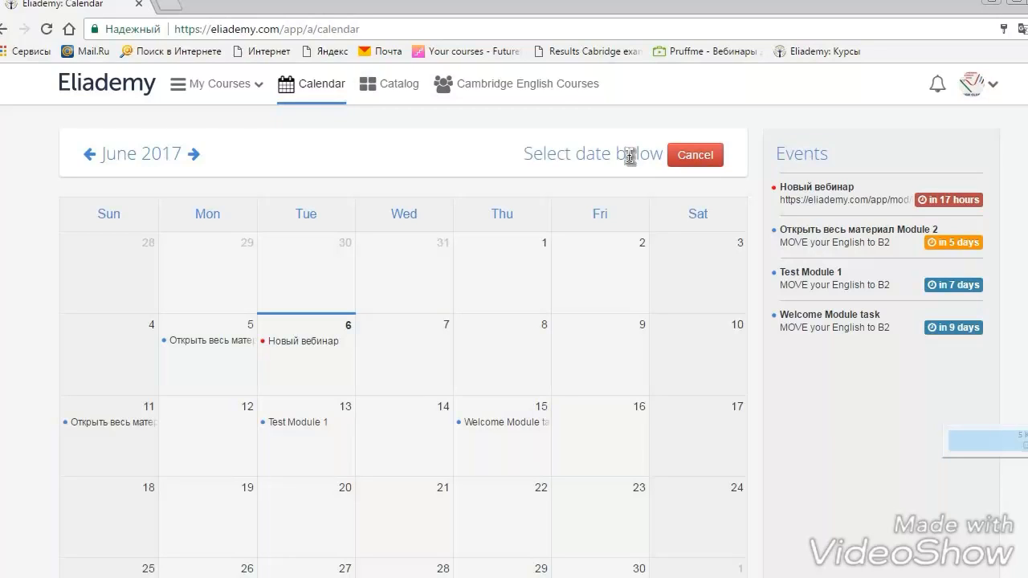
mouse_move(600, 353)
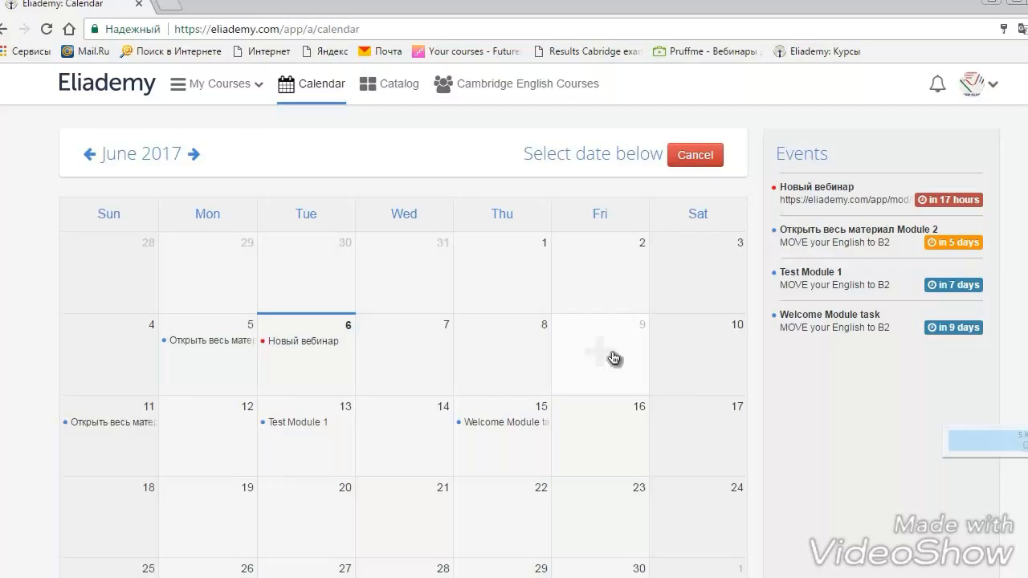
click(600, 353)
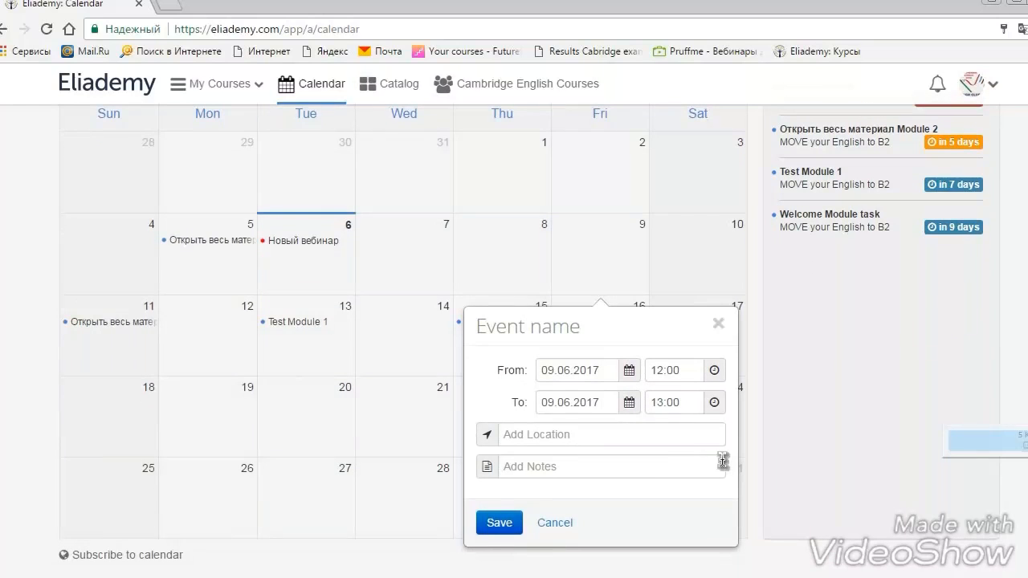
click(718, 324)
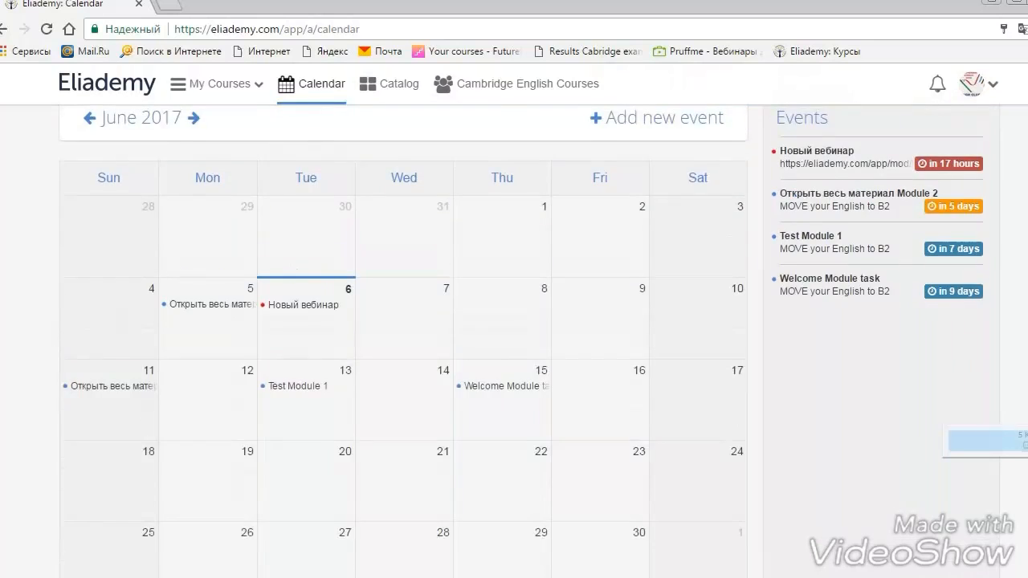
scroll(down, 3)
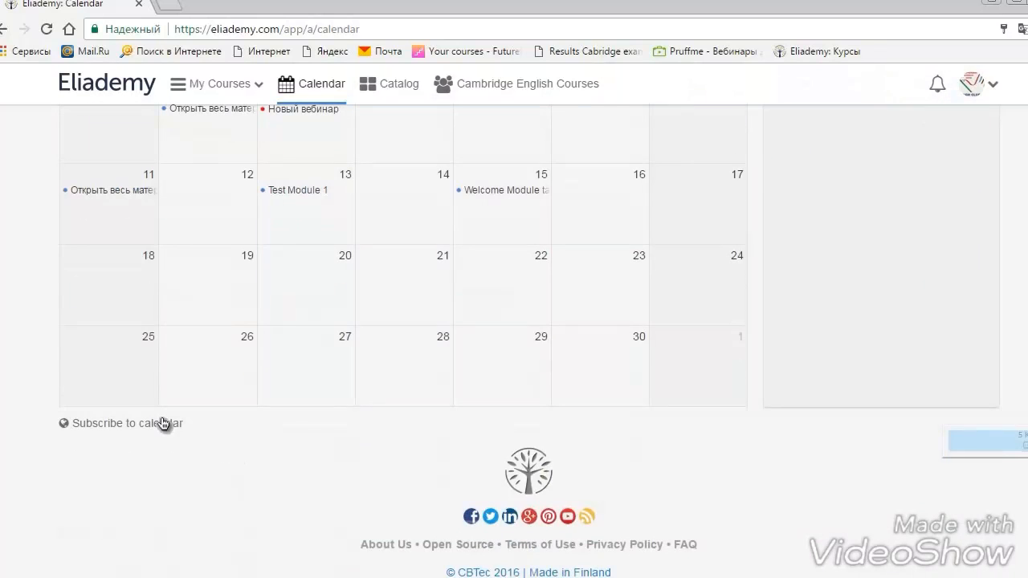
click(126, 423)
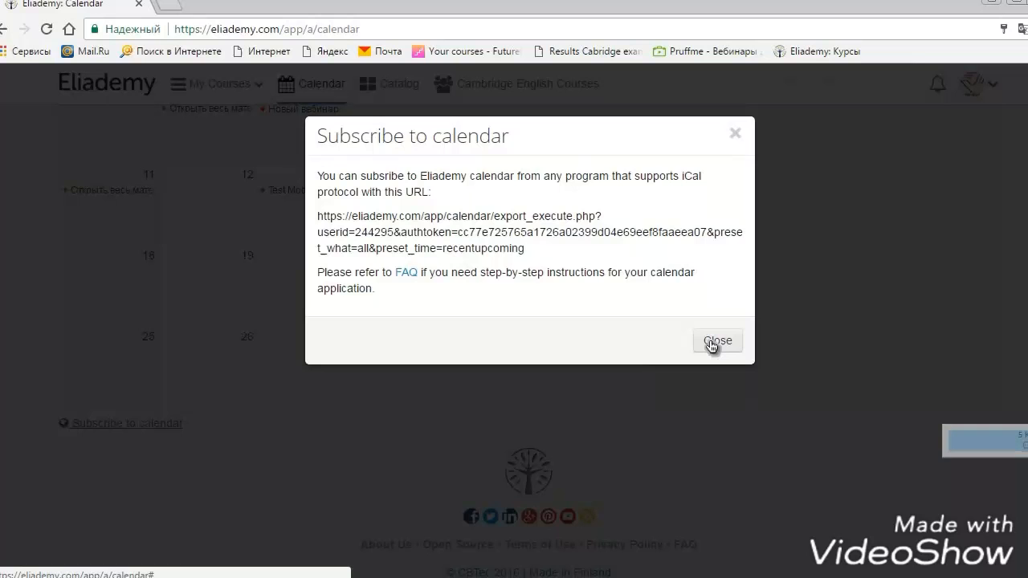
click(717, 341)
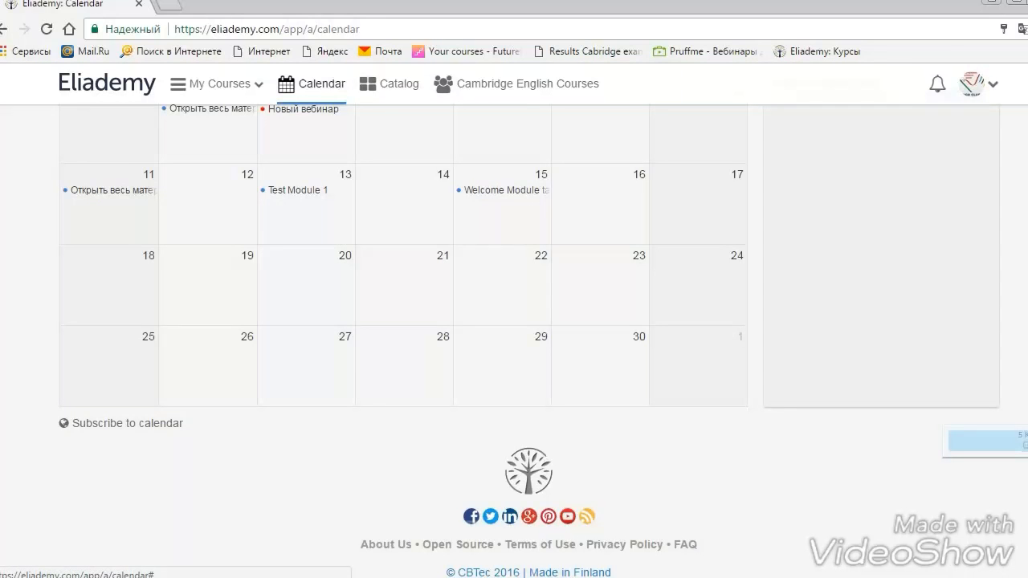